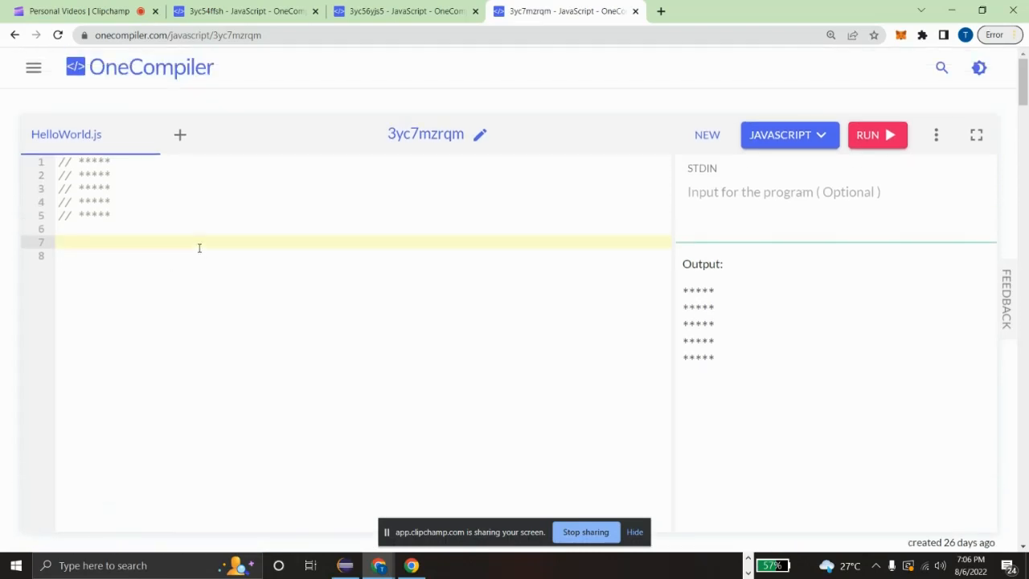
Declare `let n=5;` on line 7 below the star comments and start a new line
left_click(111, 215)
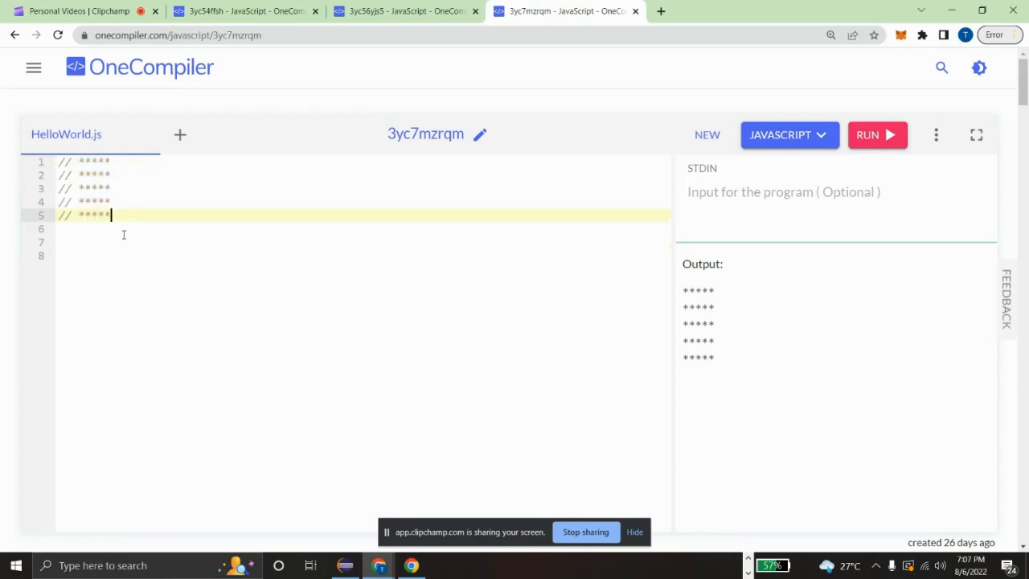
scroll("down", 3)
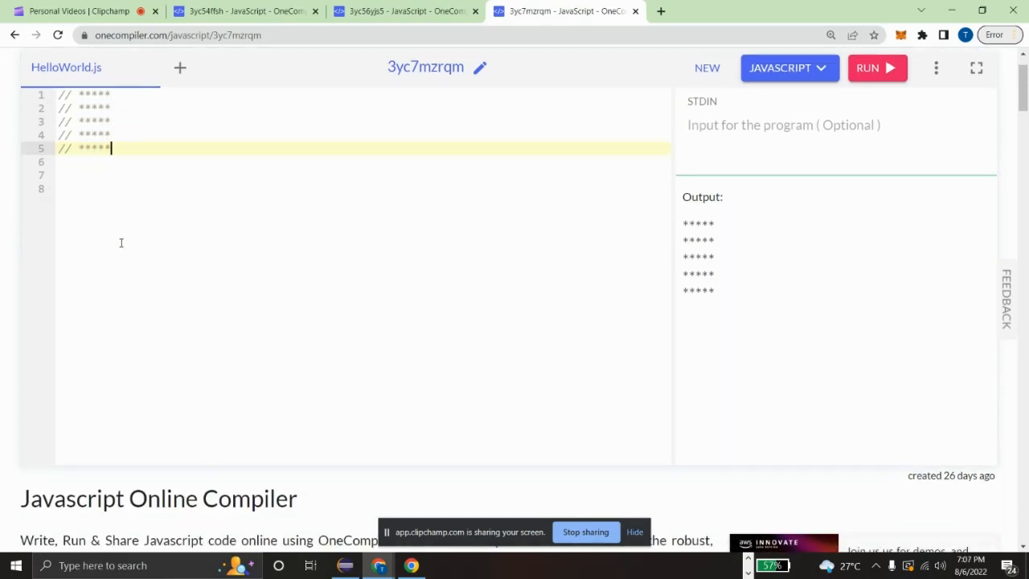
key("enter")
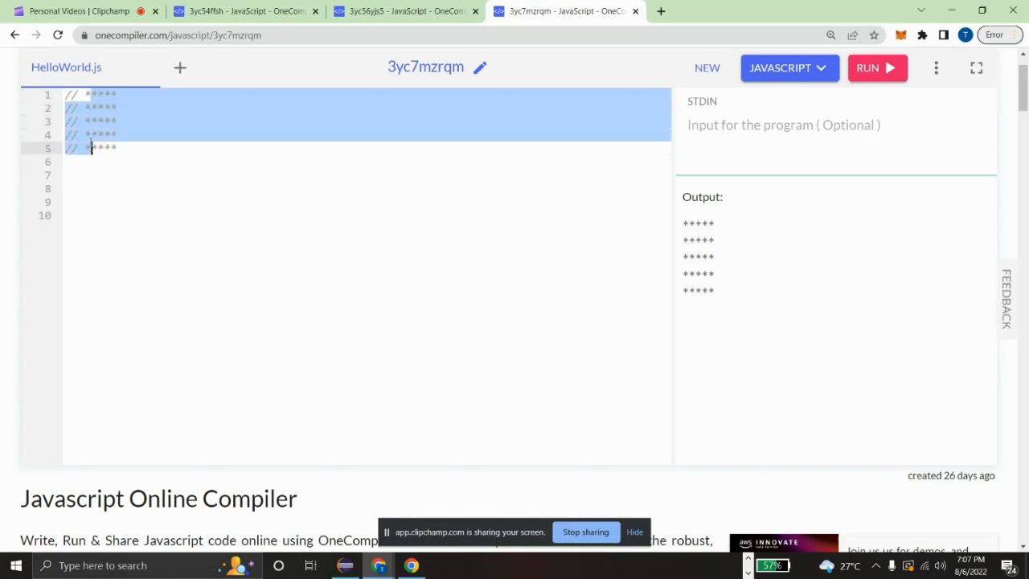
left_click(84, 94)
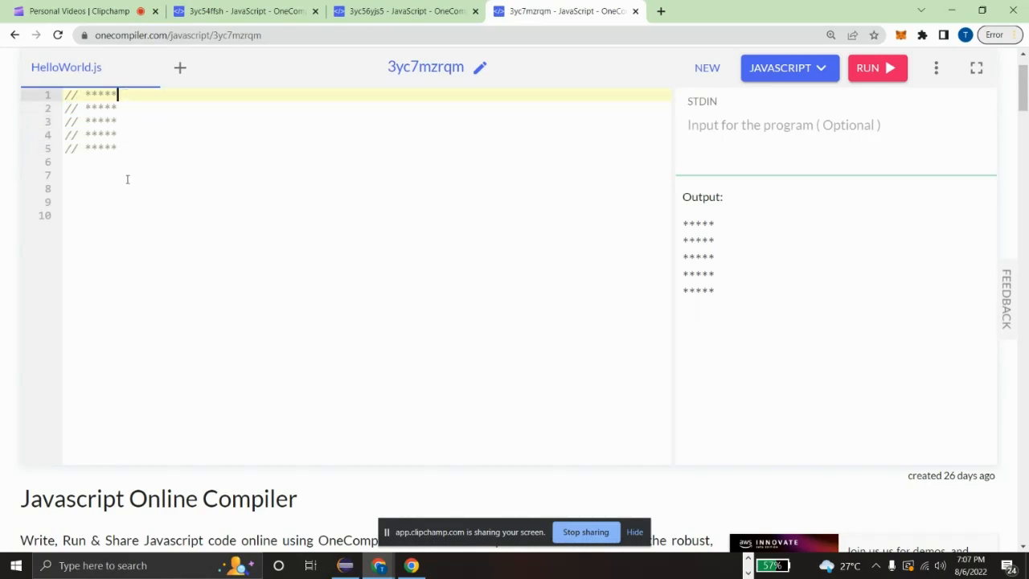
left_click(118, 174)
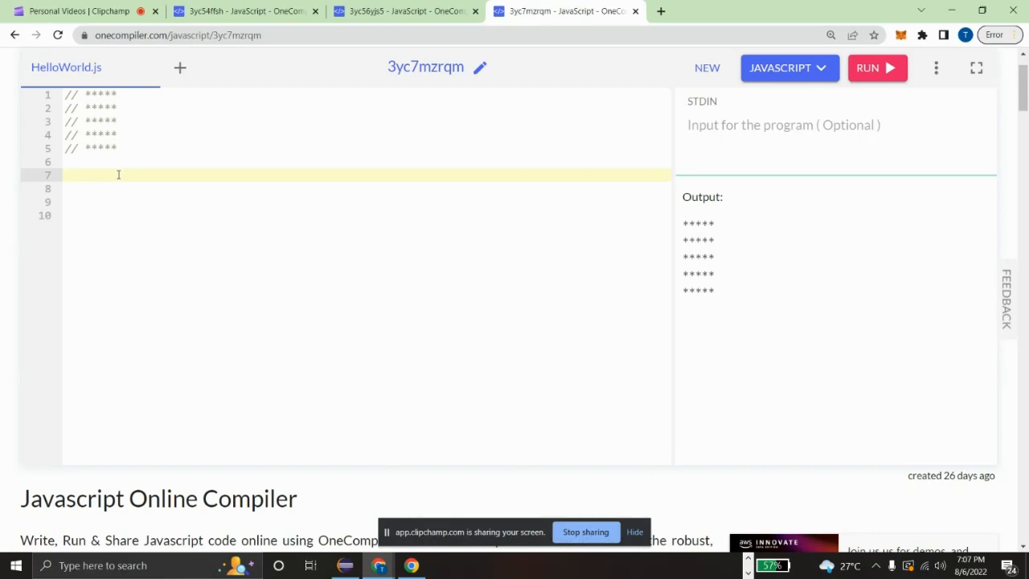
type("let")
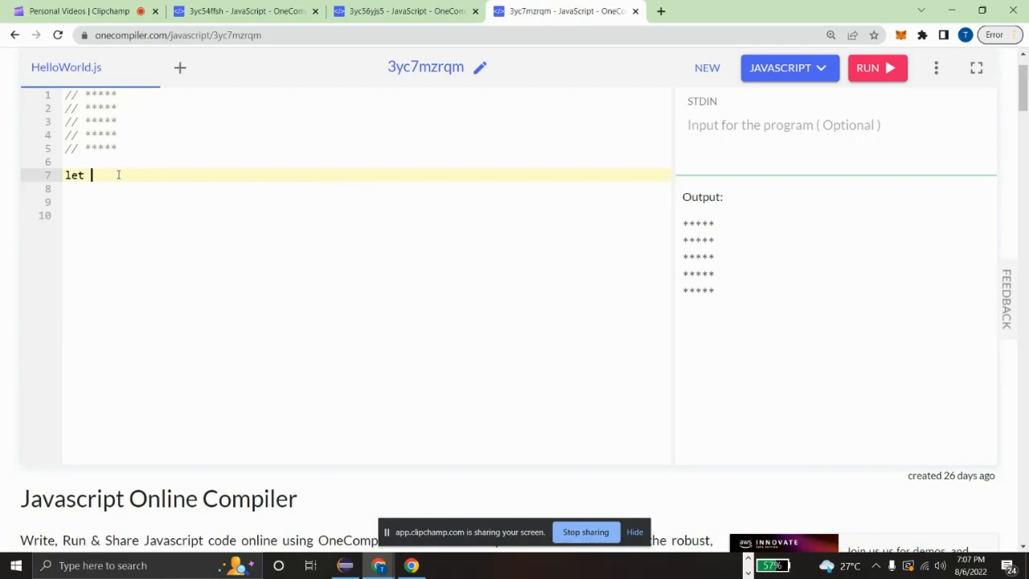
type("n=5;")
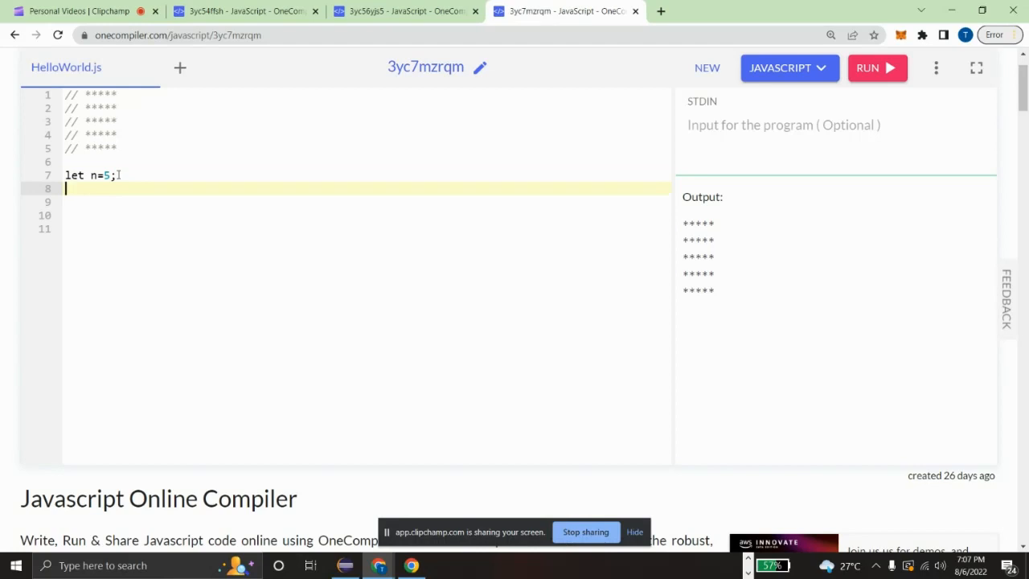
key("Return")
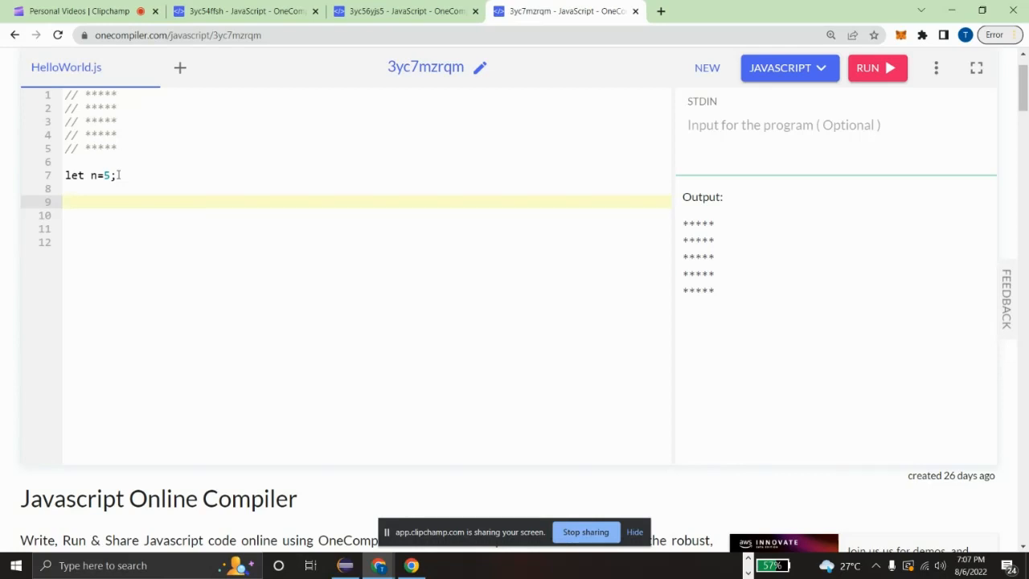
Write the outer loop header `for(let row=1;row<=n;row++)` and open its brace body
type("for(")
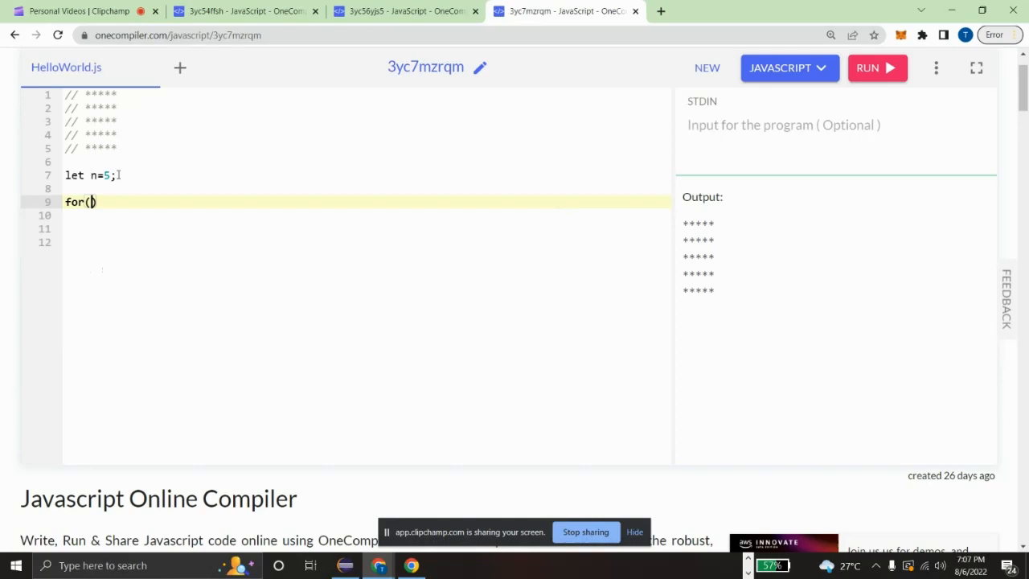
type("let")
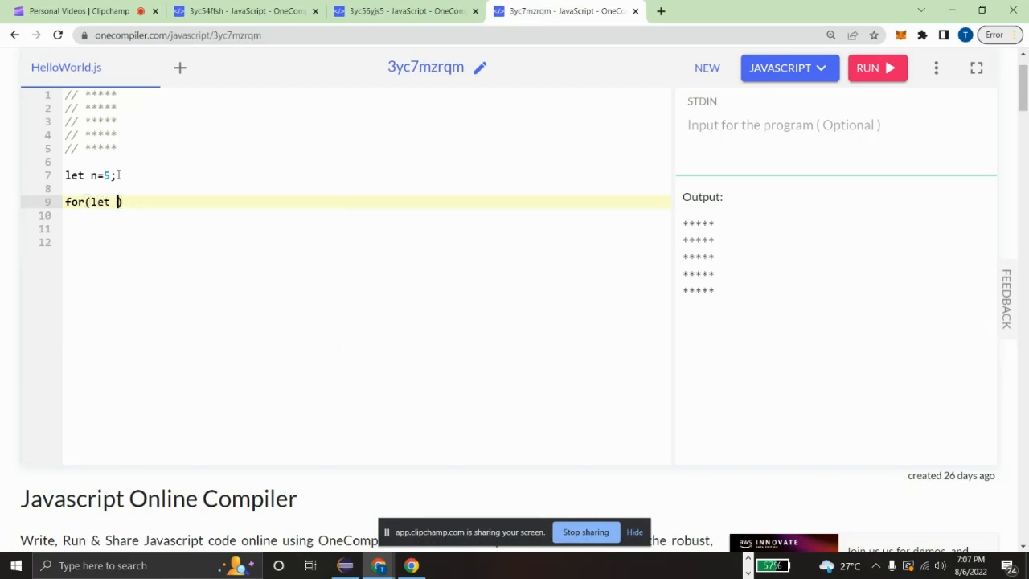
type("ro")
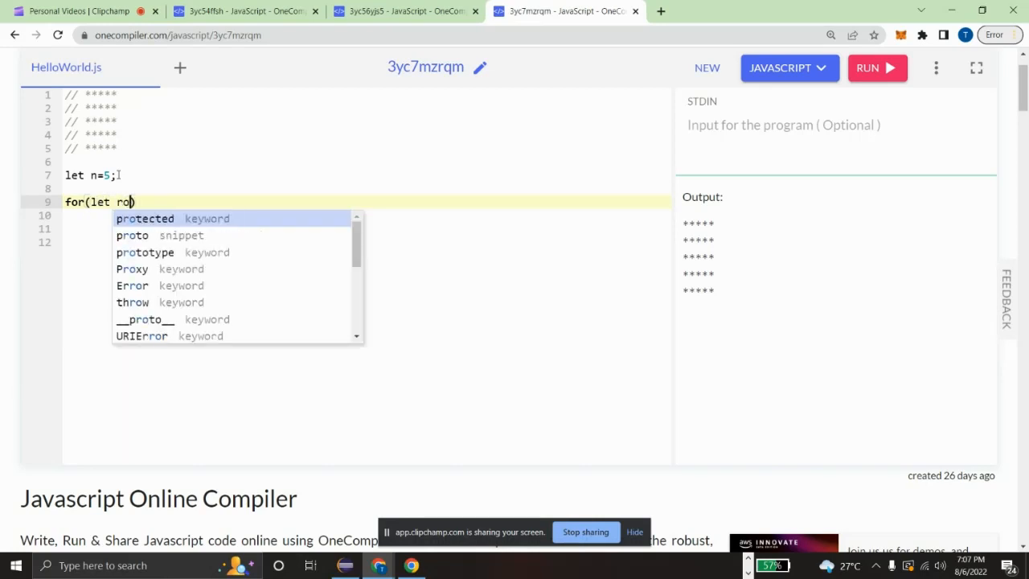
type("w=")
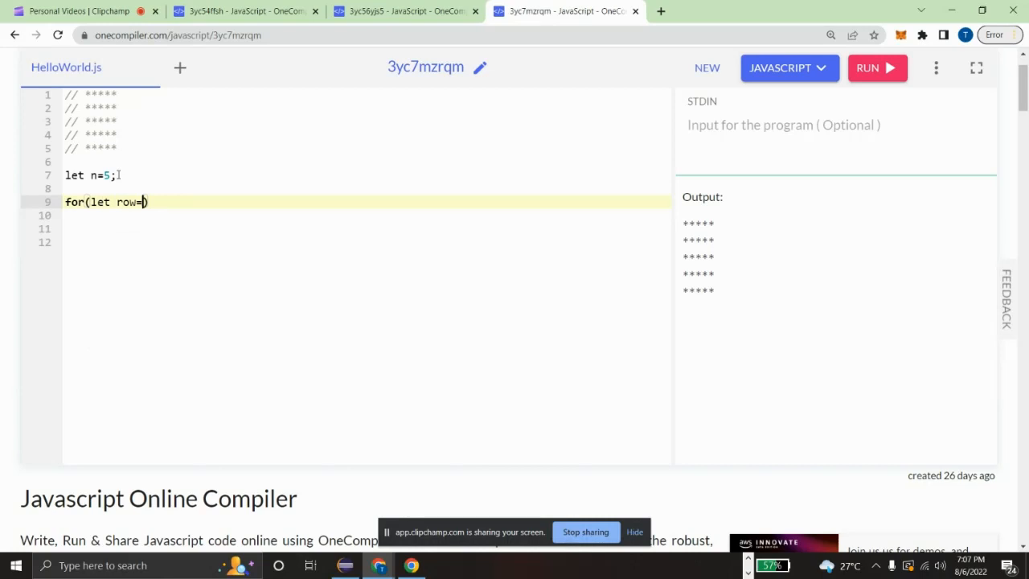
type("1;")
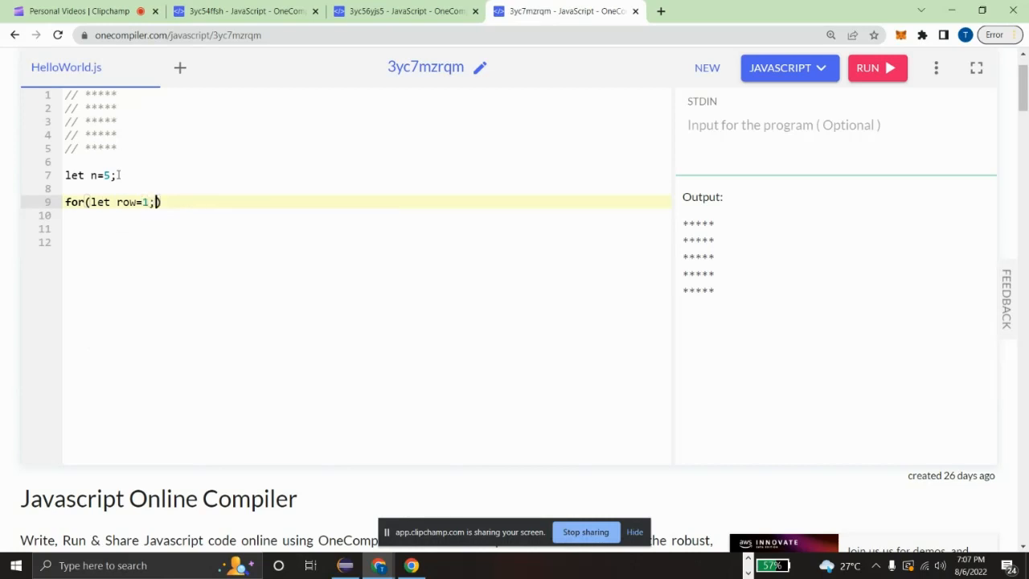
type("row")
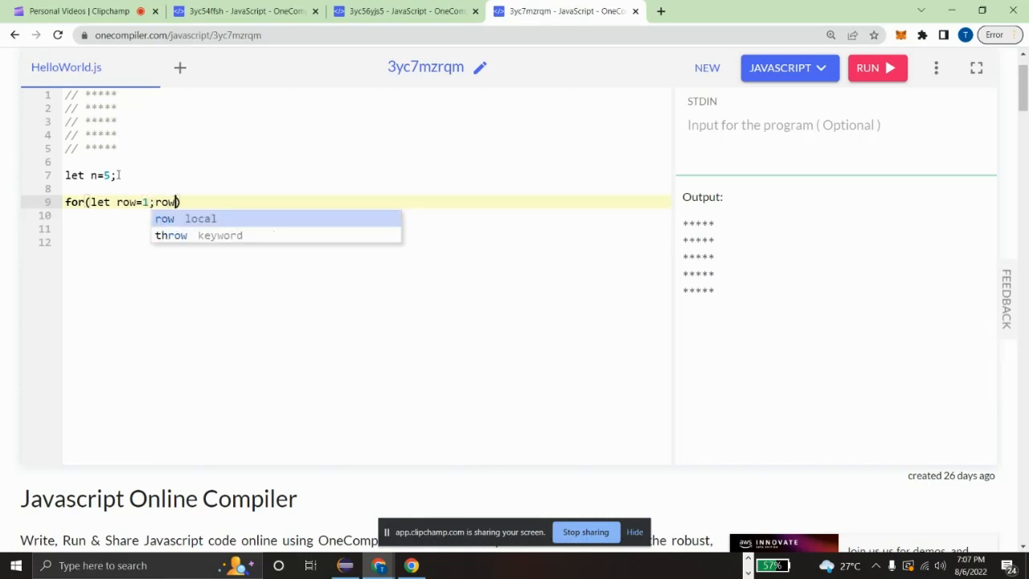
type("<")
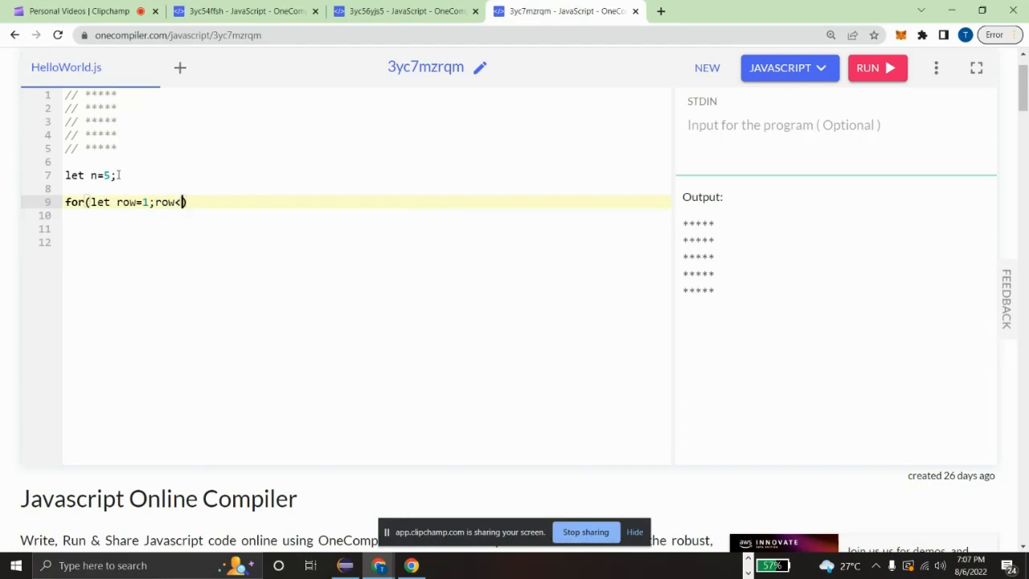
type("=")
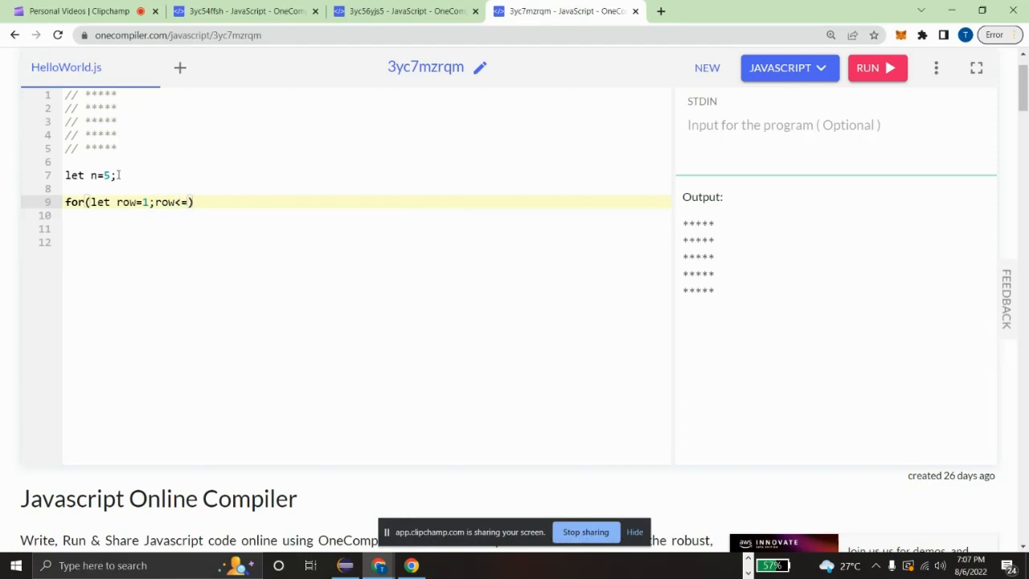
type("n;")
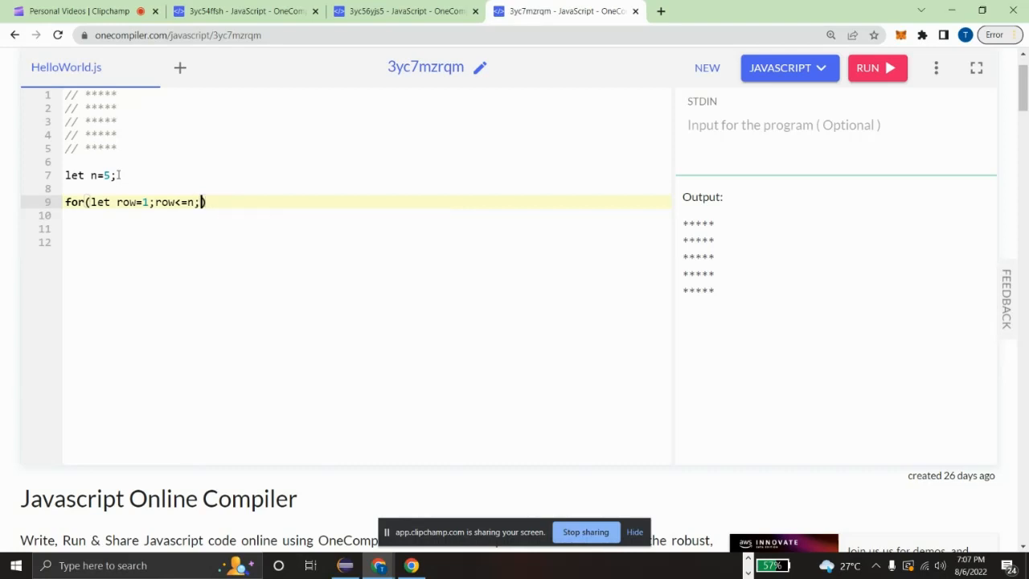
type("r")
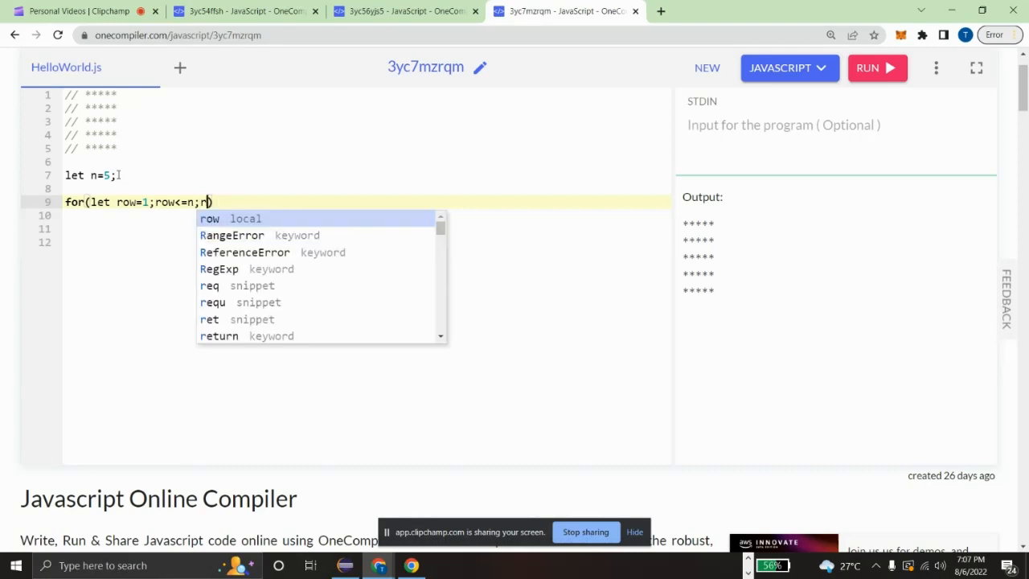
type("ow++)")
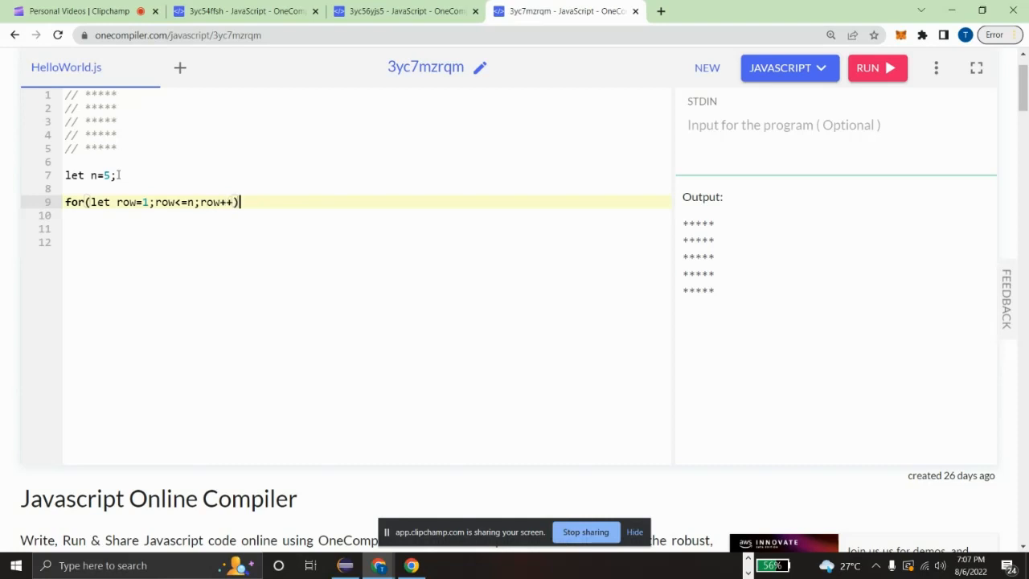
key("Enter")
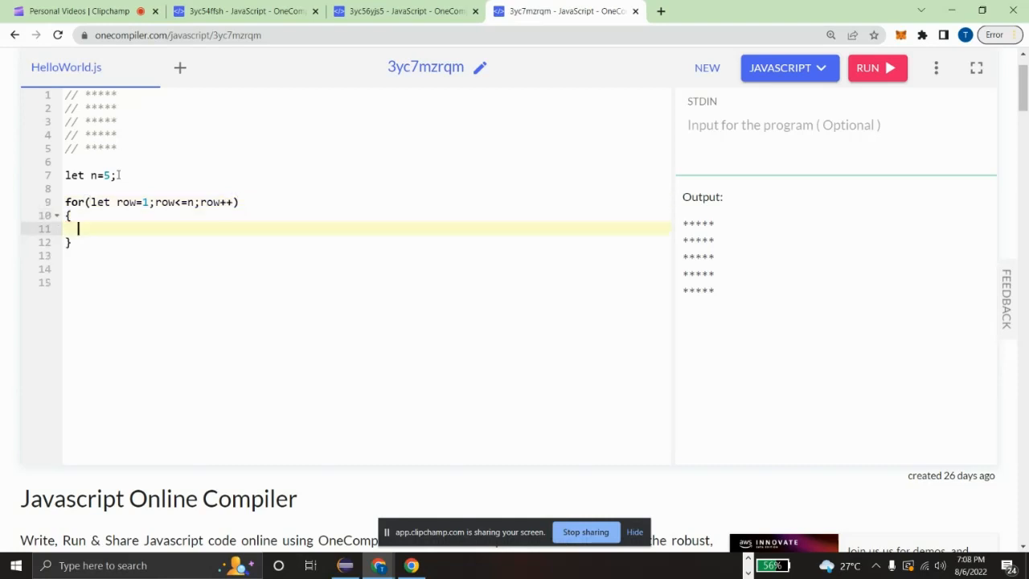
Add the inner loop `for(let column=1;column<=n;column++)` inside the row loop
type("for(")
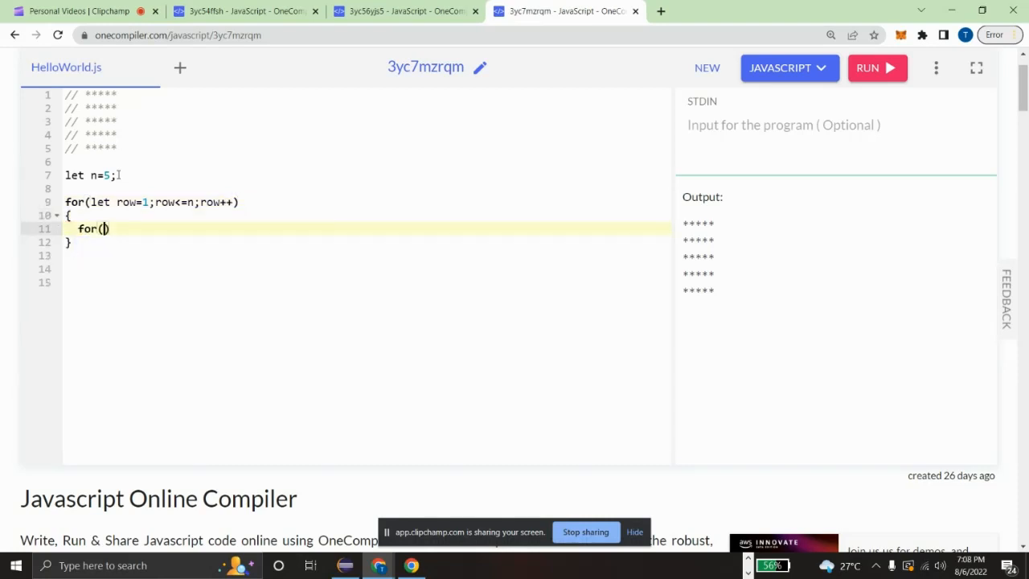
type("let")
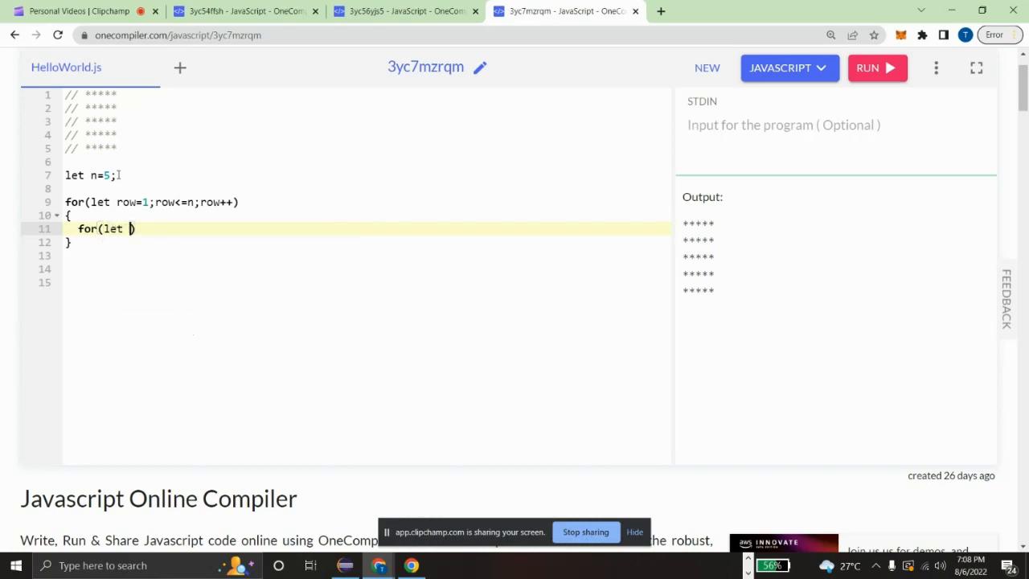
type("colu")
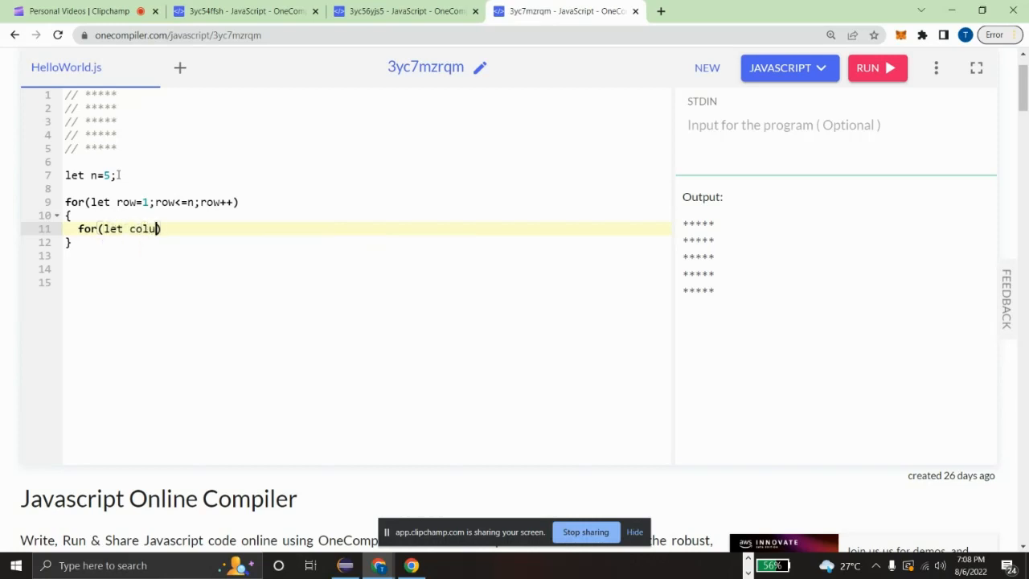
type("mn=1")
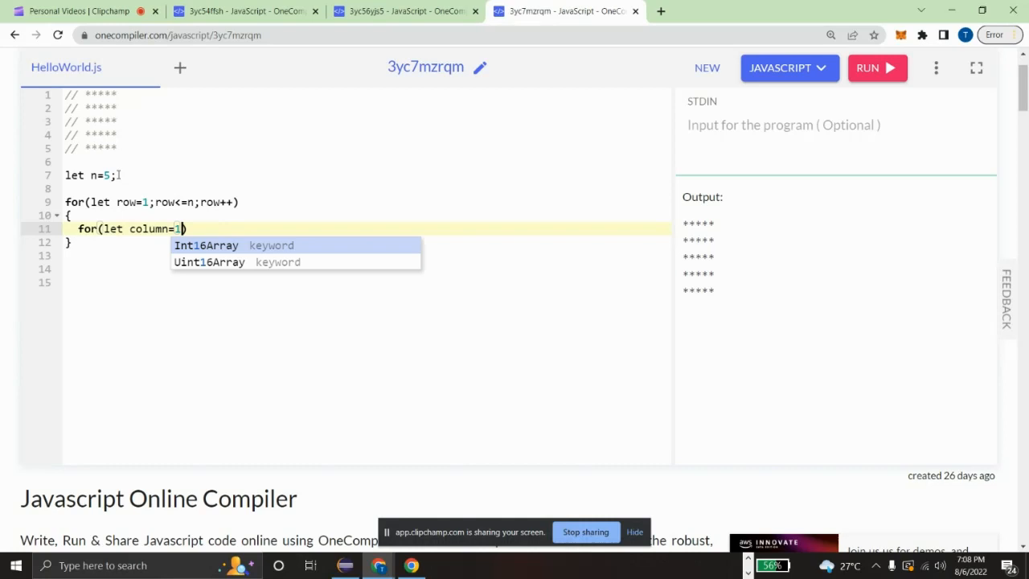
type(";")
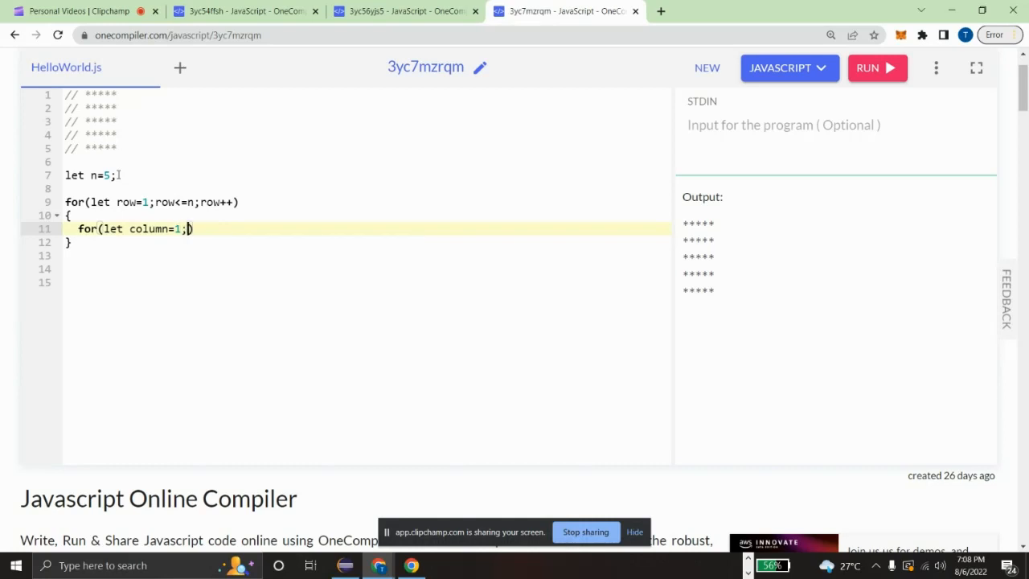
type("column")
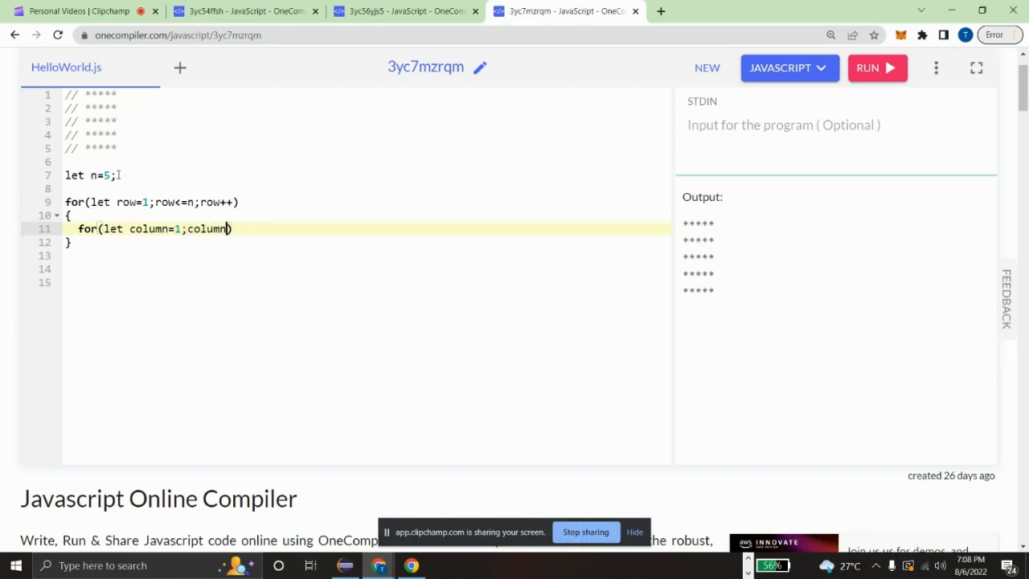
type("<=")
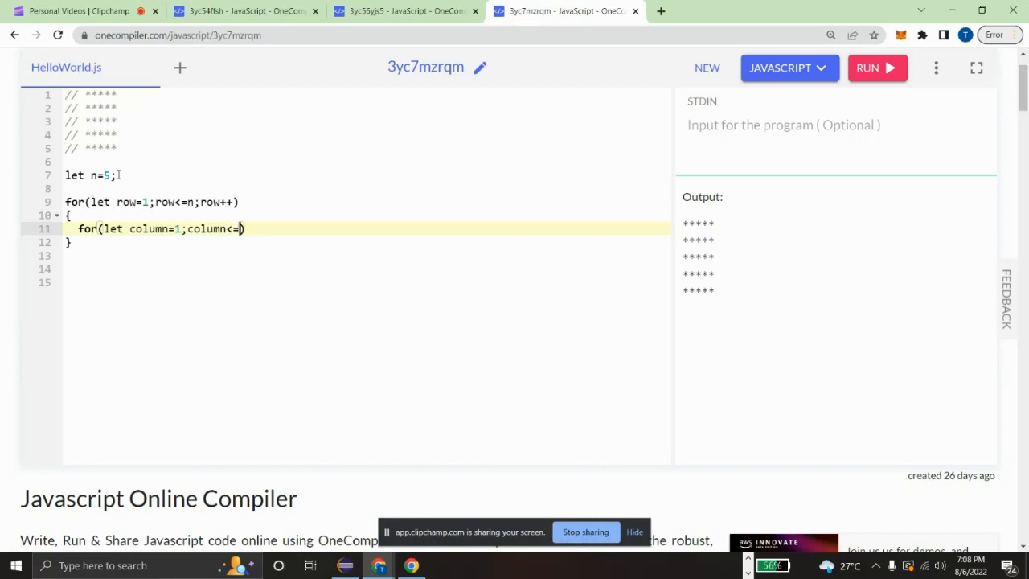
type("n")
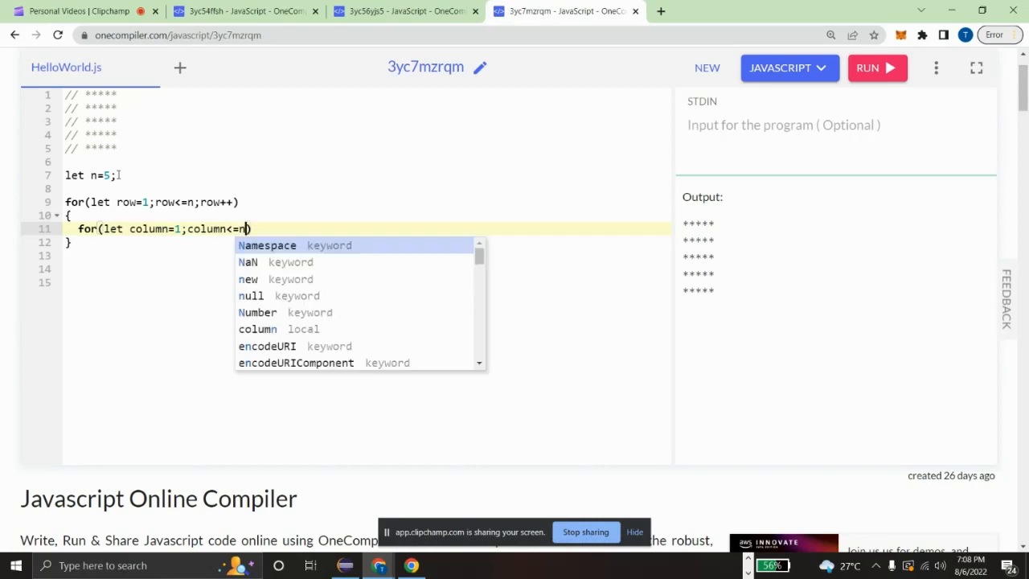
type(";column")
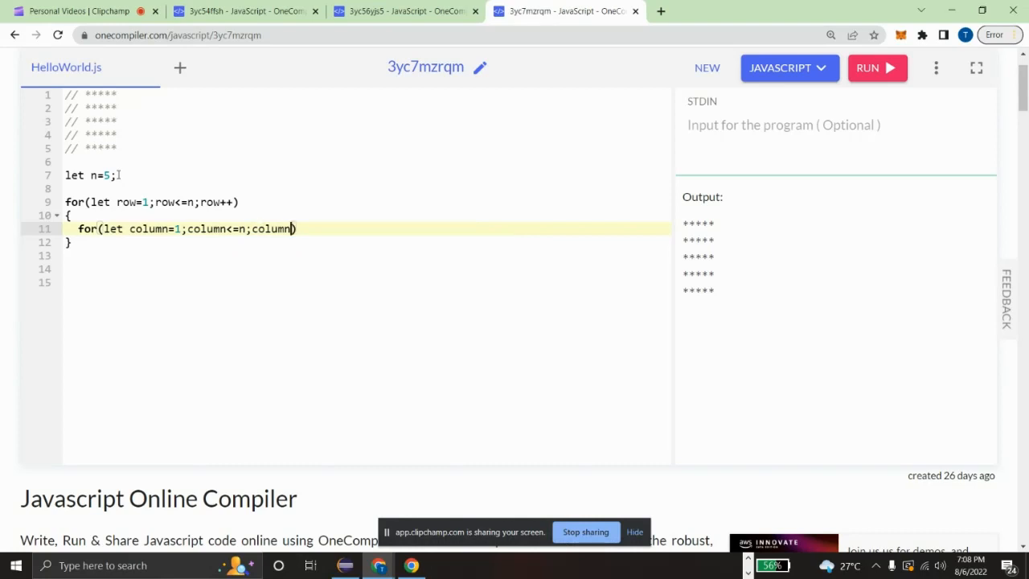
type("++)")
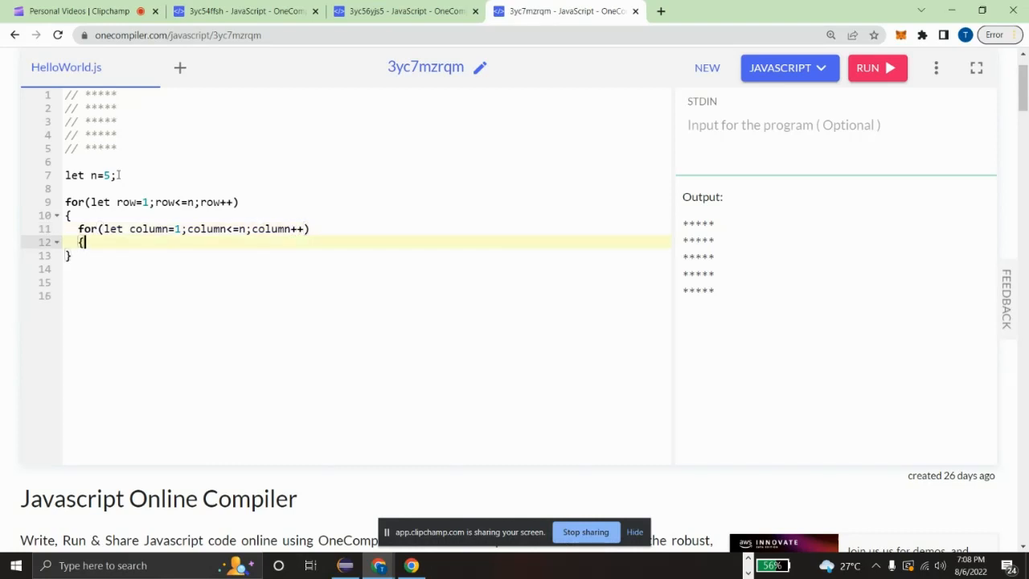
key("enter")
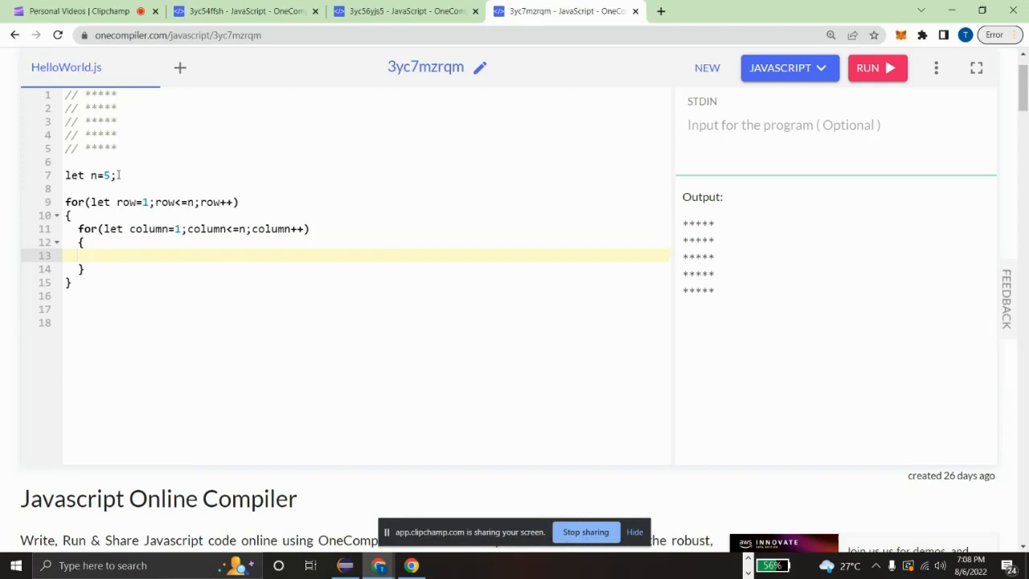
Print a single star with `console.log("*")` in the column loop body
type("console.log")
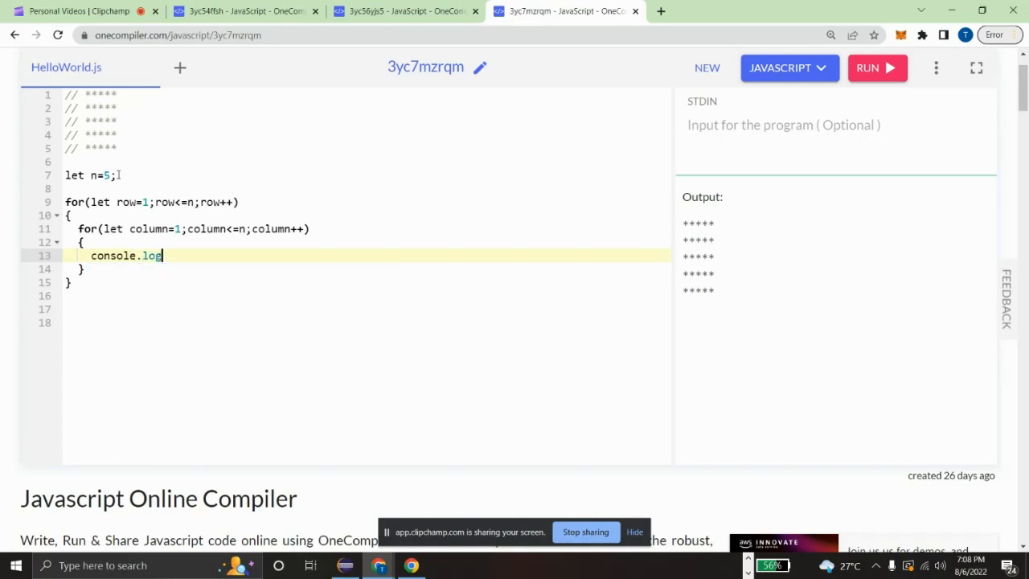
type("(\"\")")
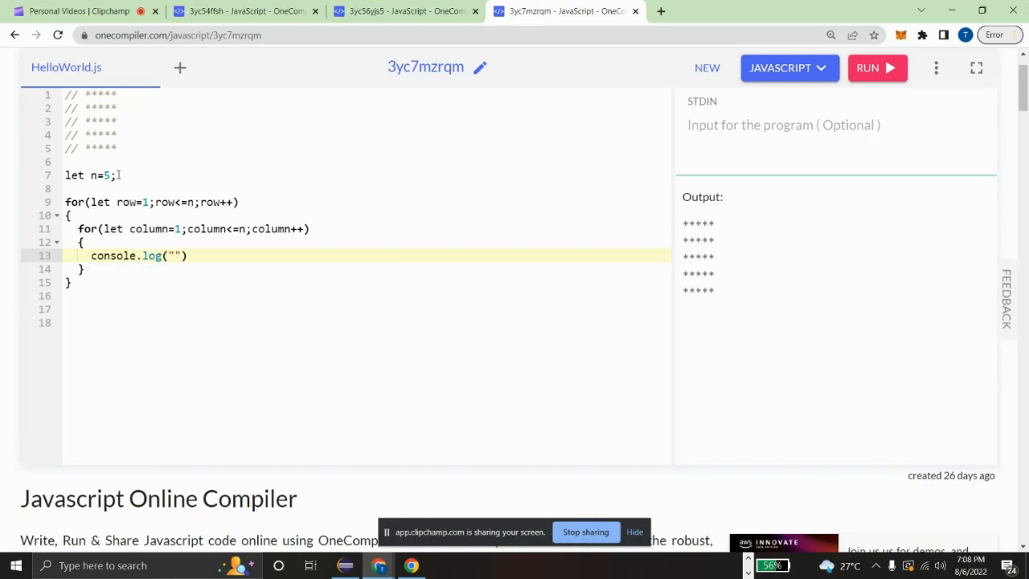
type("*")
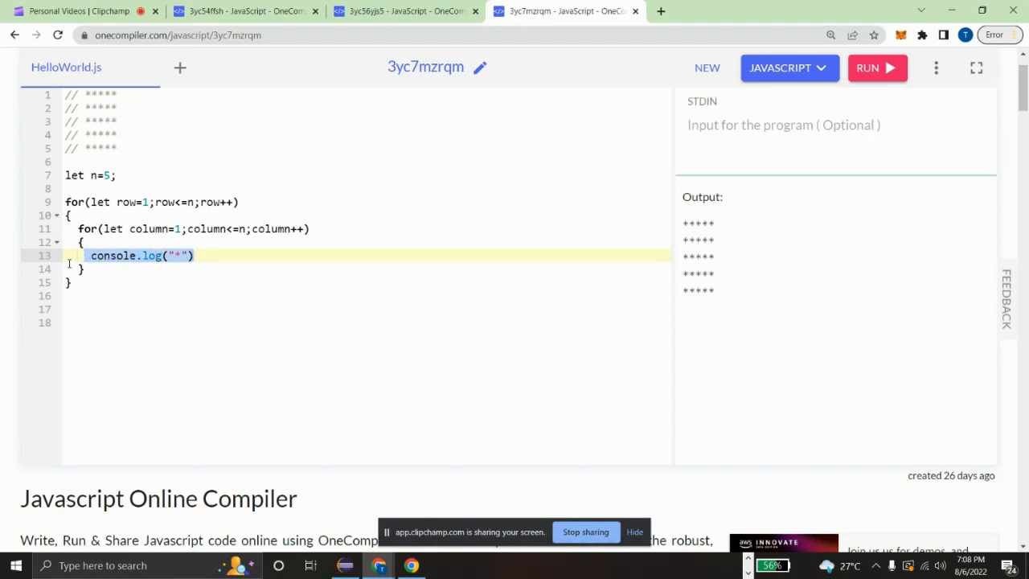
left_click(876, 68)
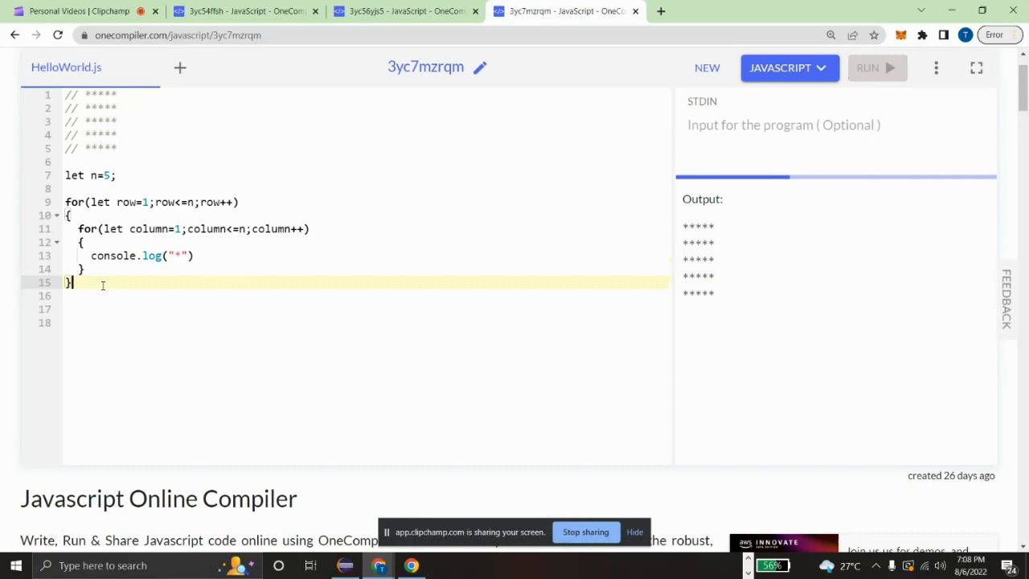
Run the program and highlight the column loop and print statement to explain the single-column output
left_click(866, 68)
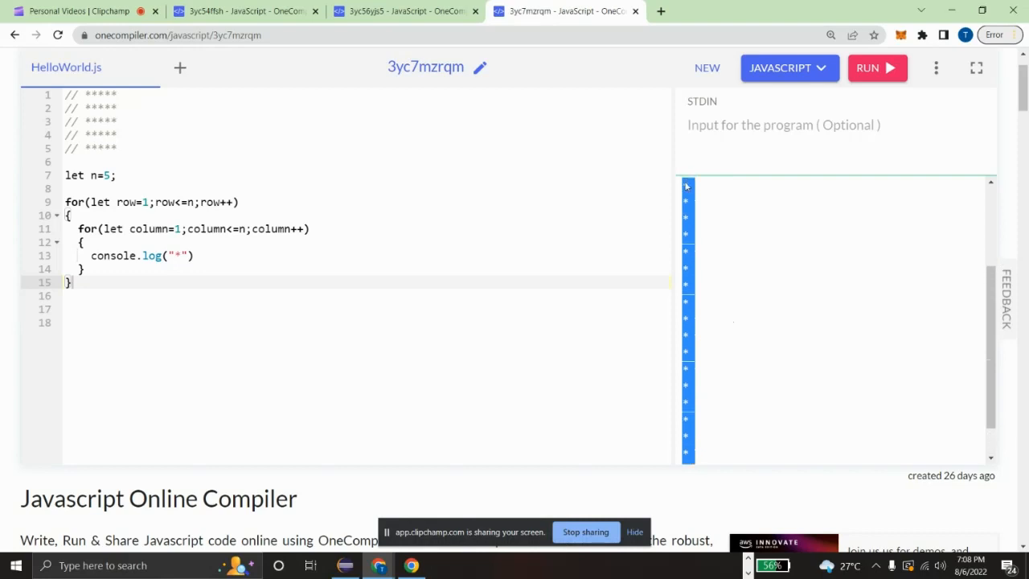
left_click(421, 282)
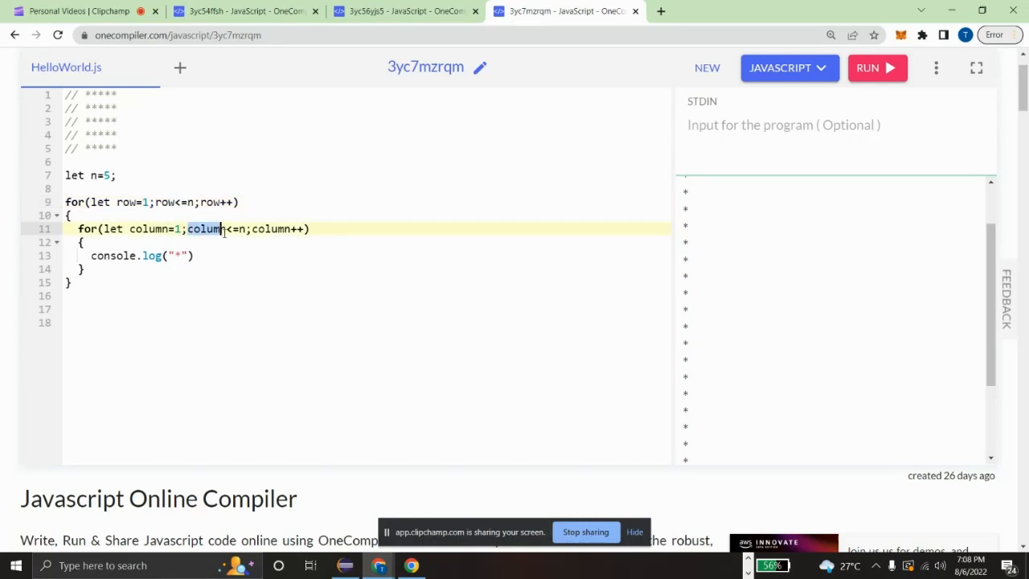
scroll("down", 3)
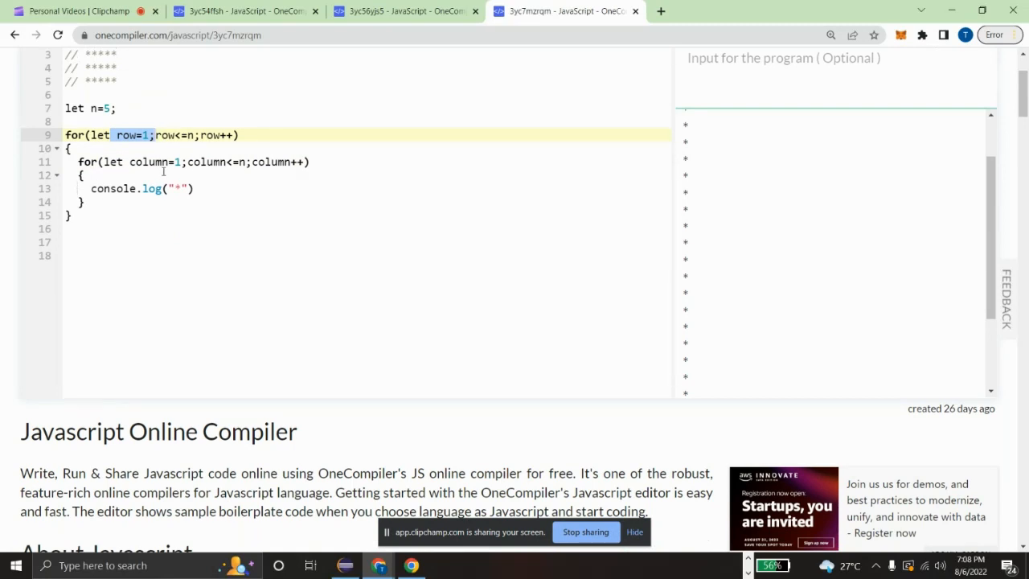
left_click(168, 162)
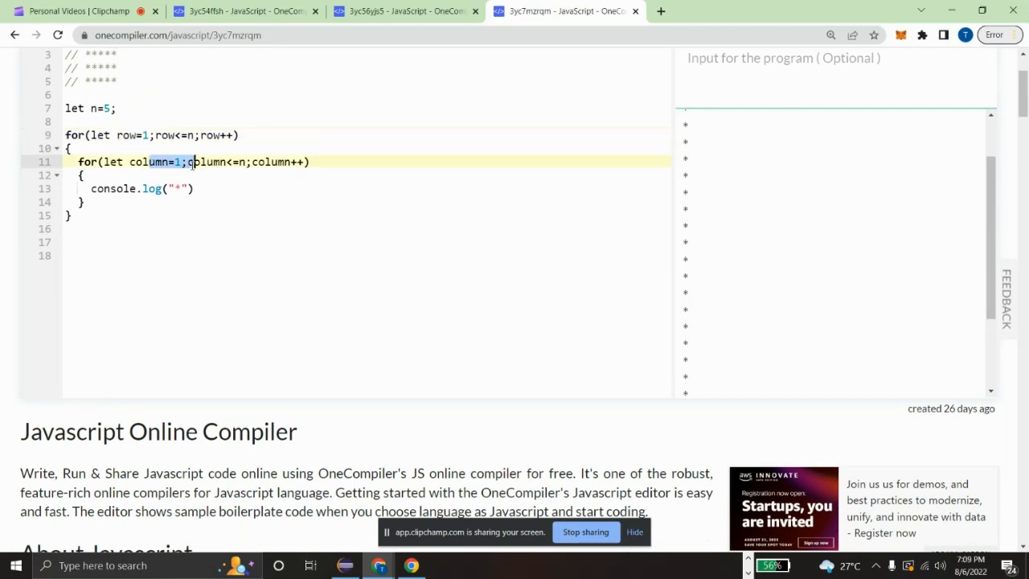
left_click(132, 134)
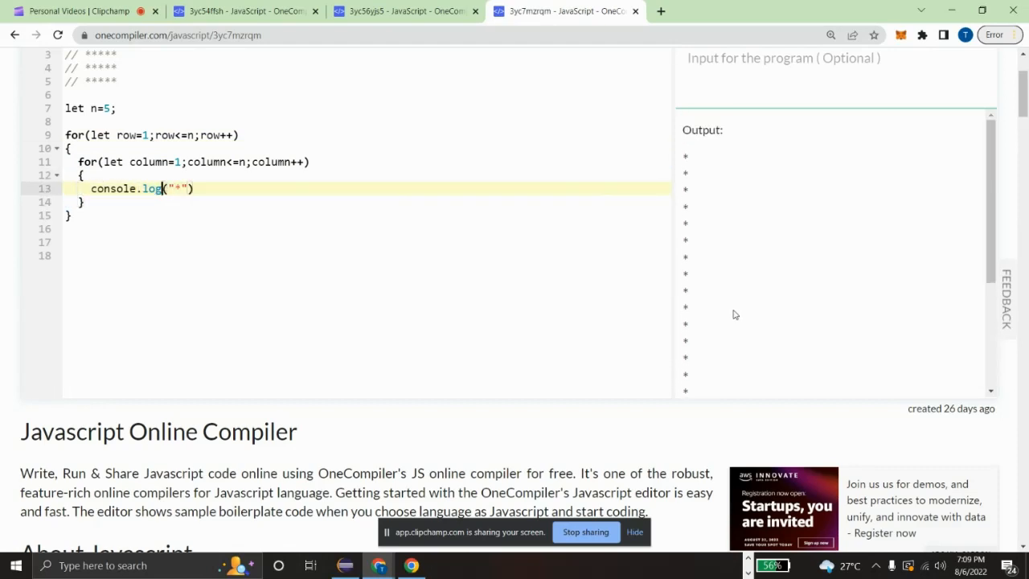
scroll("up", 3)
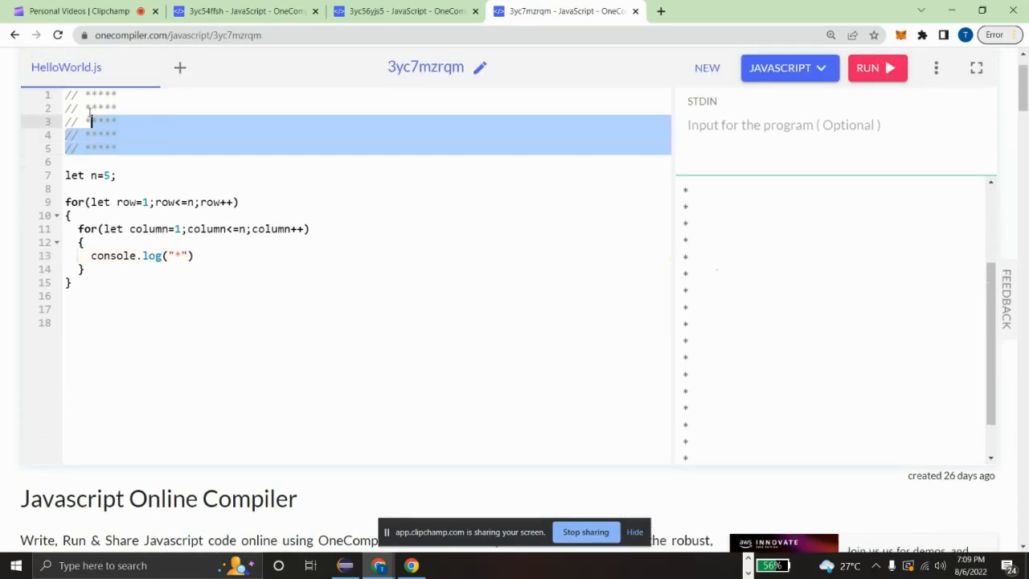
Declare `let res=""` on a new line after the n declaration
left_click(211, 255)
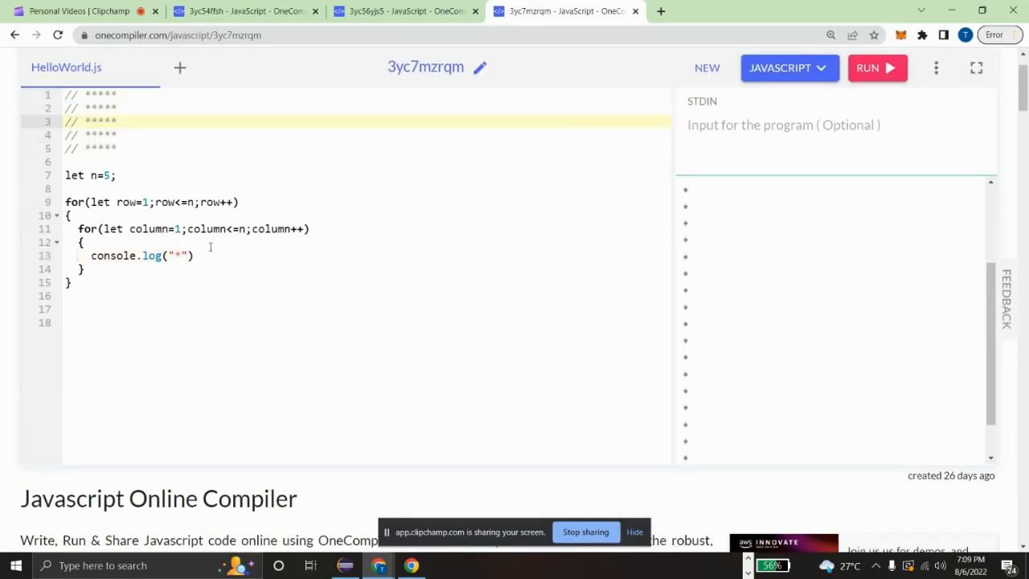
left_click(121, 188)
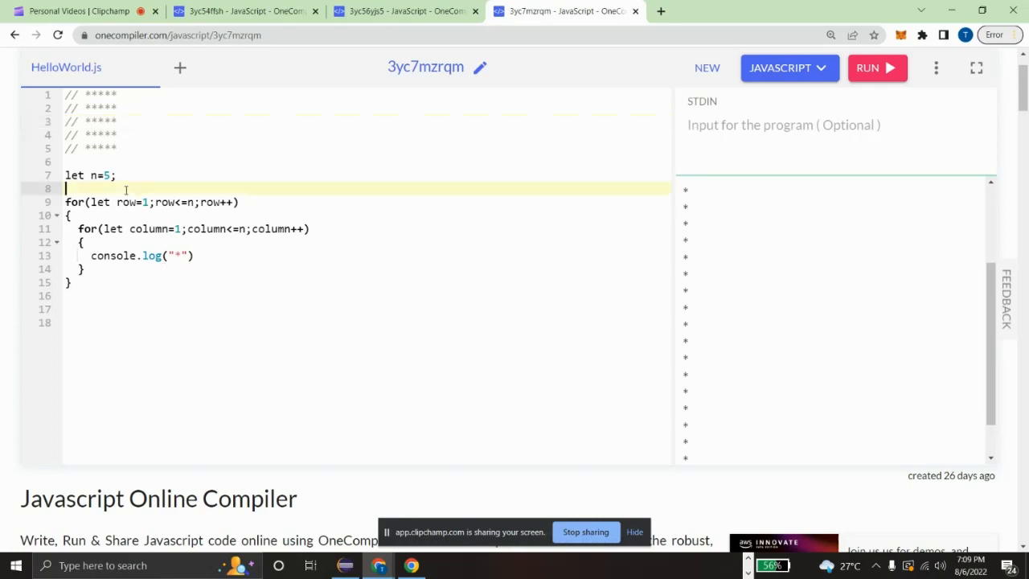
type("let")
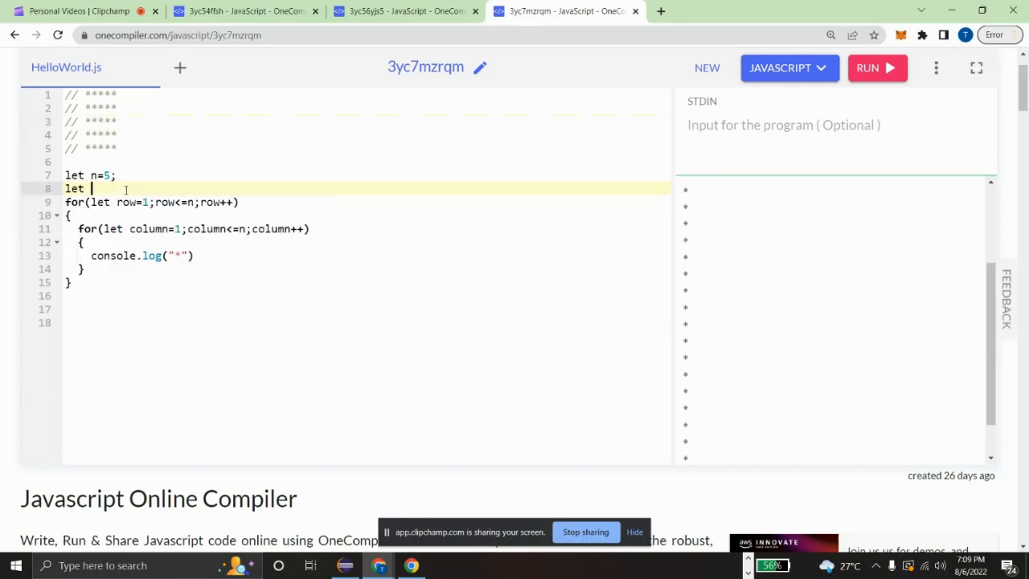
type("res=")
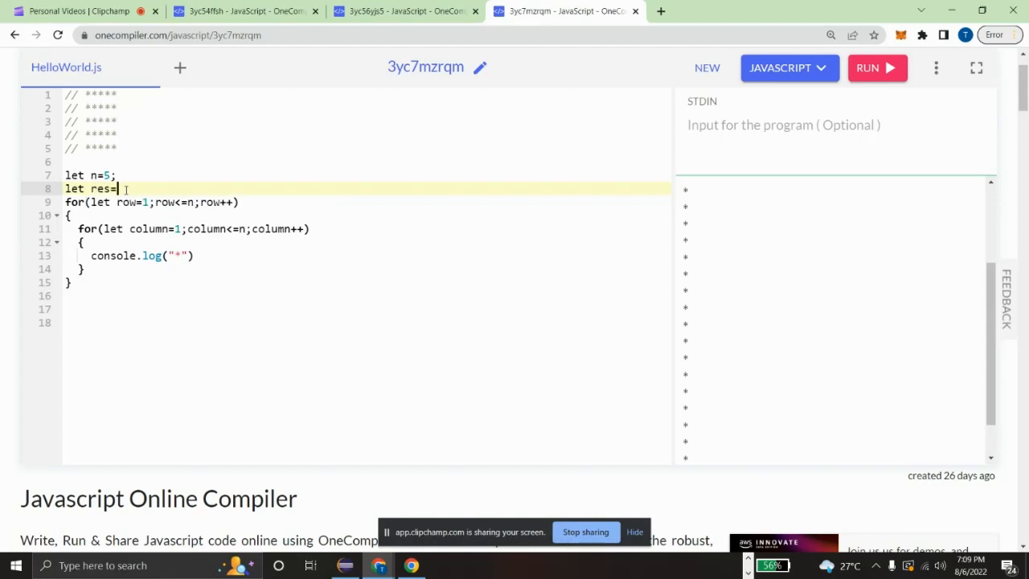
type("\"")
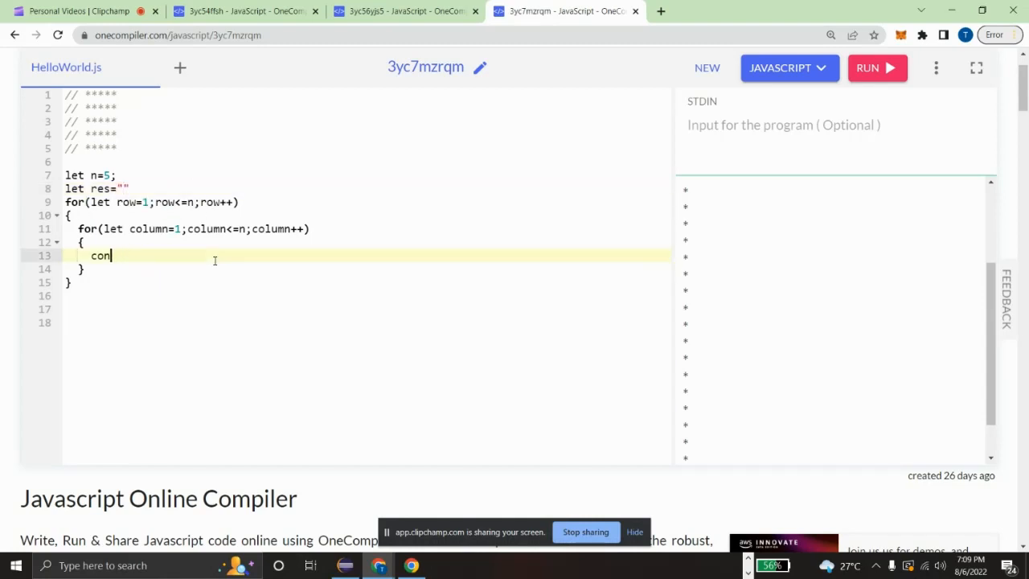
Replace the inner print with `res=res+"*"` and add `console.log(res)` after the loops
key("Backspace")
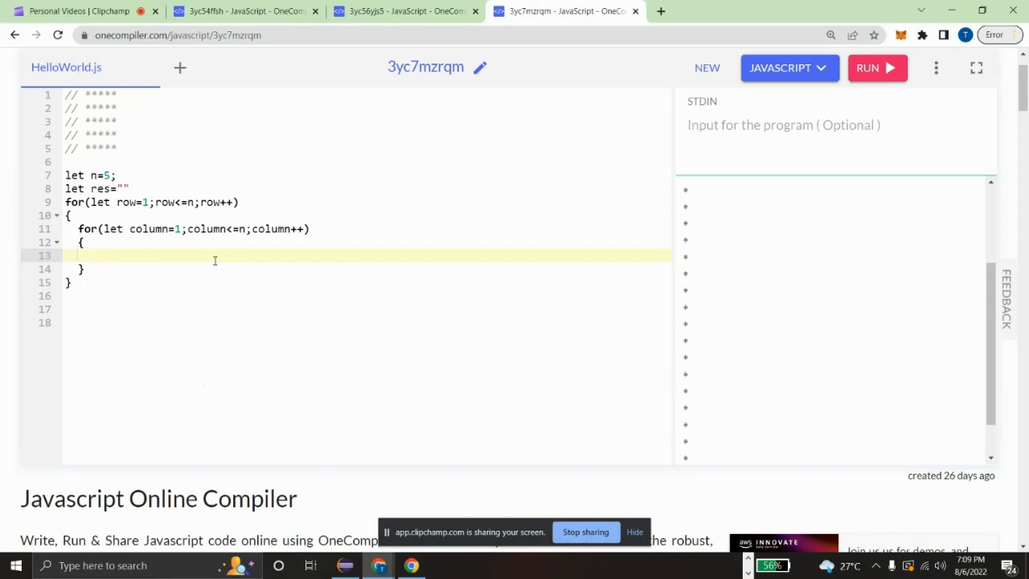
type("res")
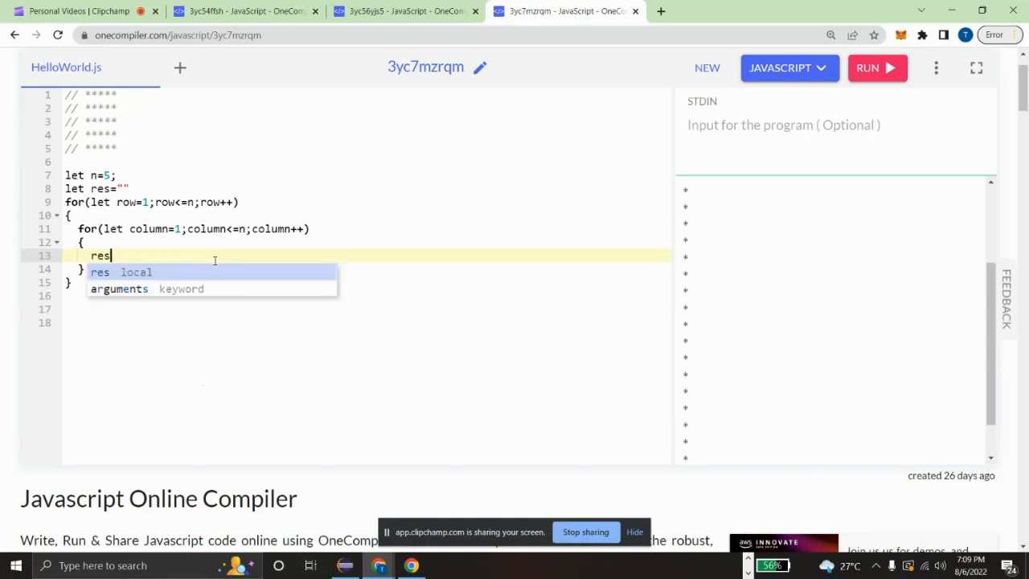
type("=res+\"")
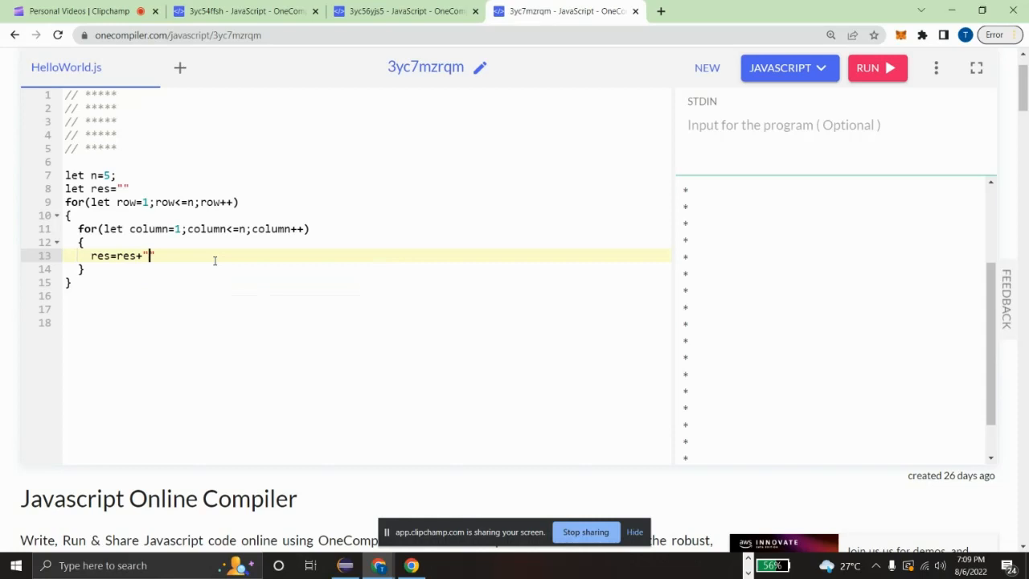
type("*")
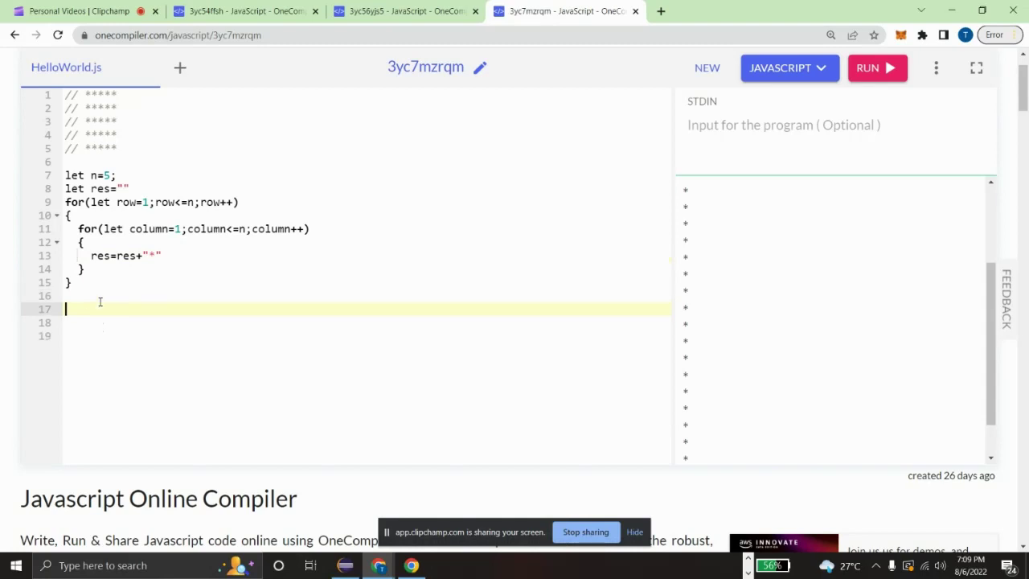
type("console.log(")
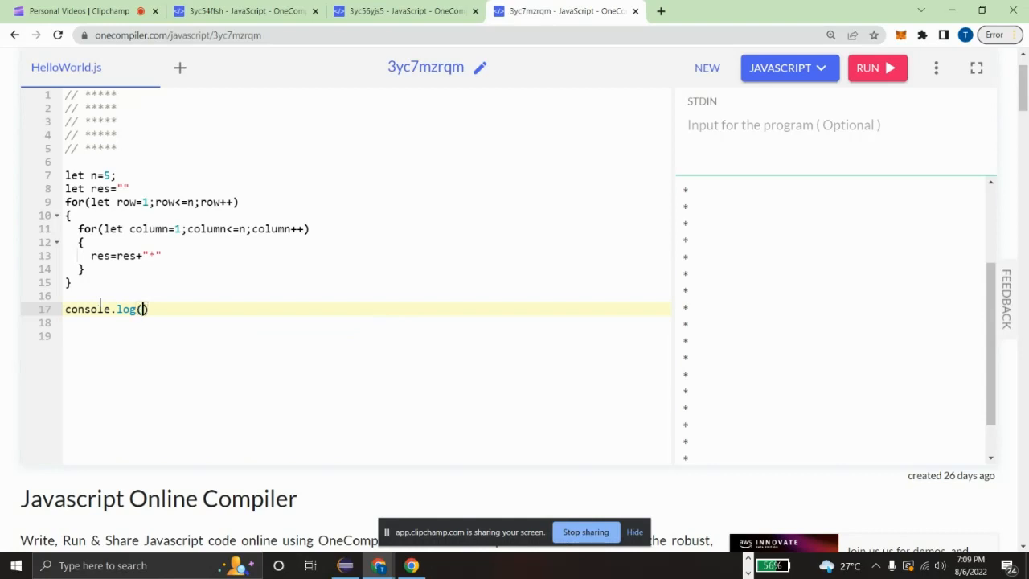
type("res")
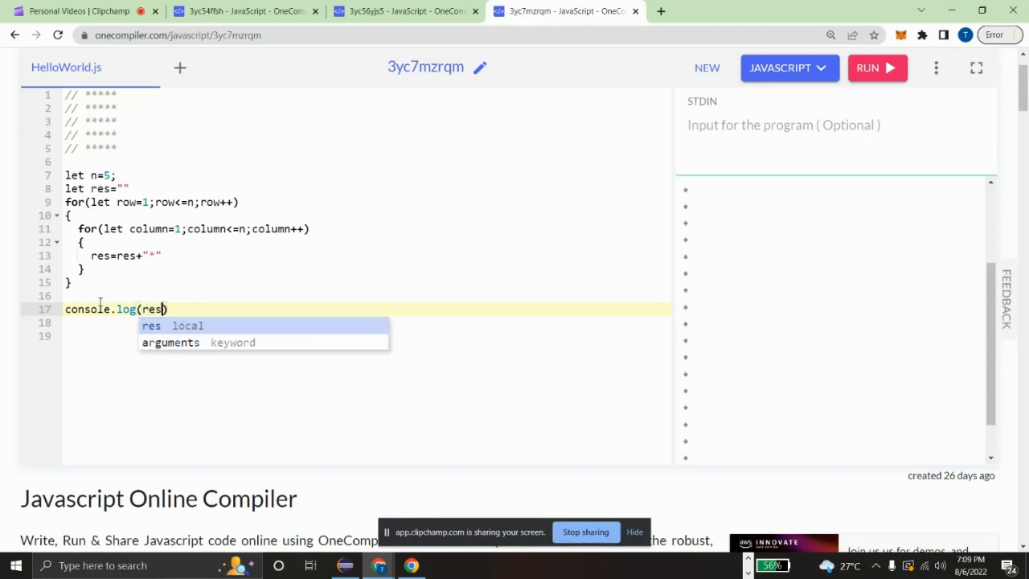
Run the code to see 25 stars on one line, then select the inner column loop
left_click(867, 67)
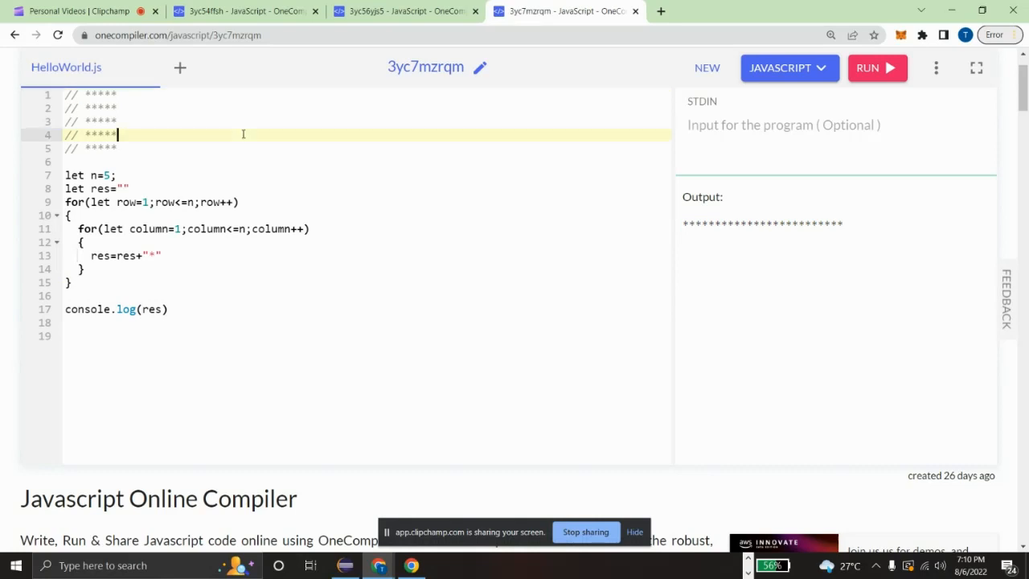
scroll("down", 3)
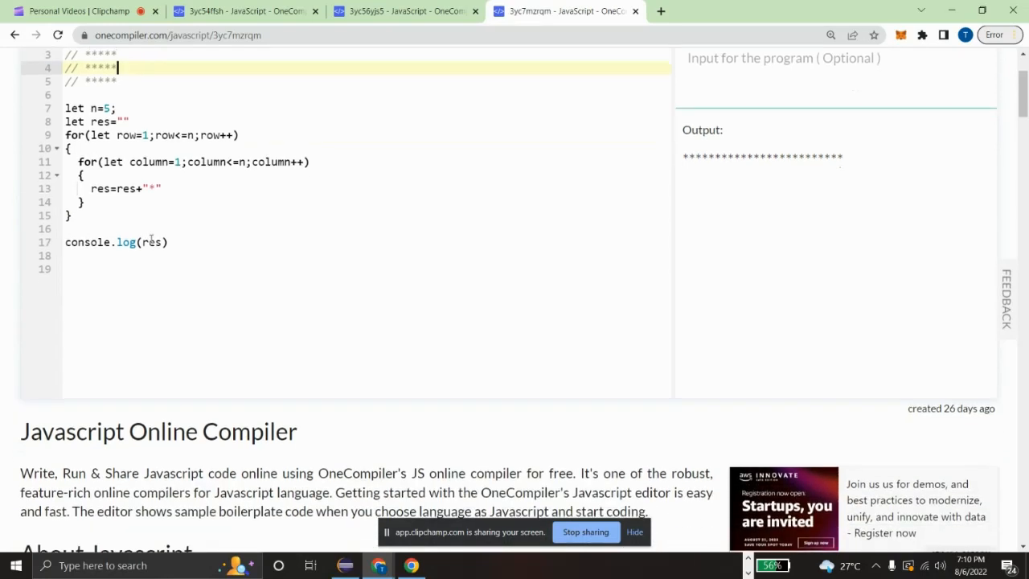
scroll("up", 3)
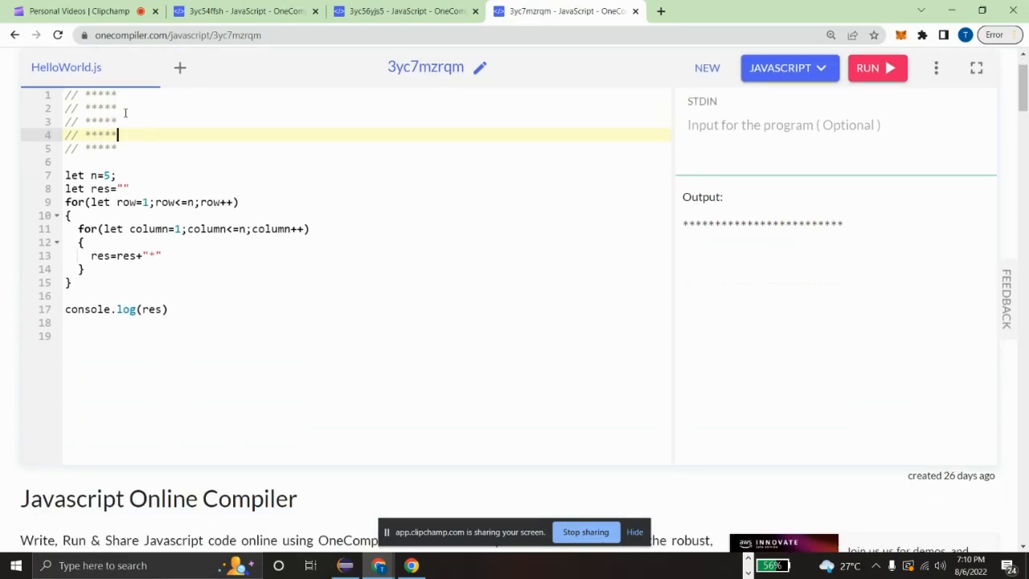
left_click(140, 119)
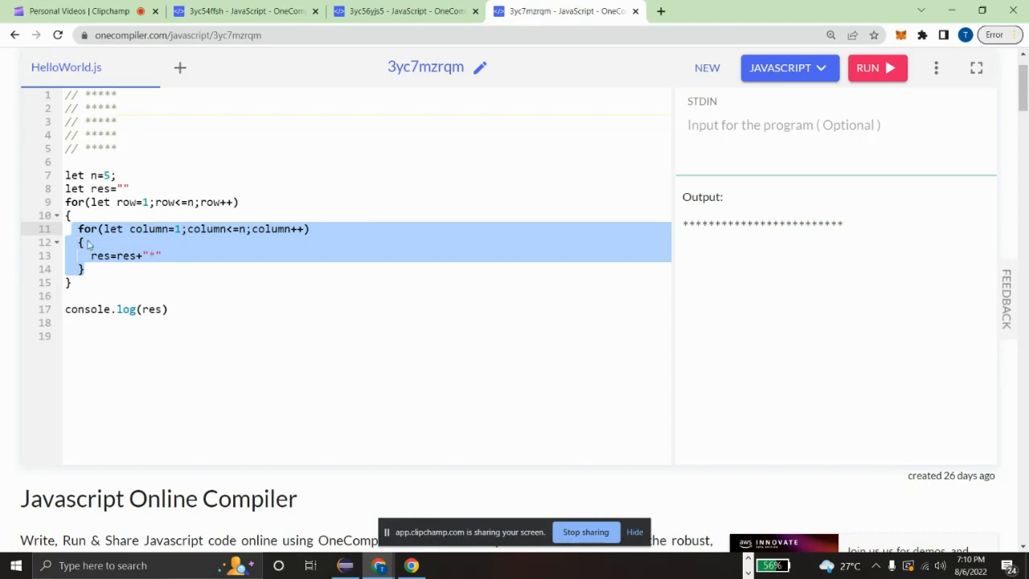
Add `res=res+"\n"` after the column loop and rerun to print the 5x5 star grid
left_click(87, 268)
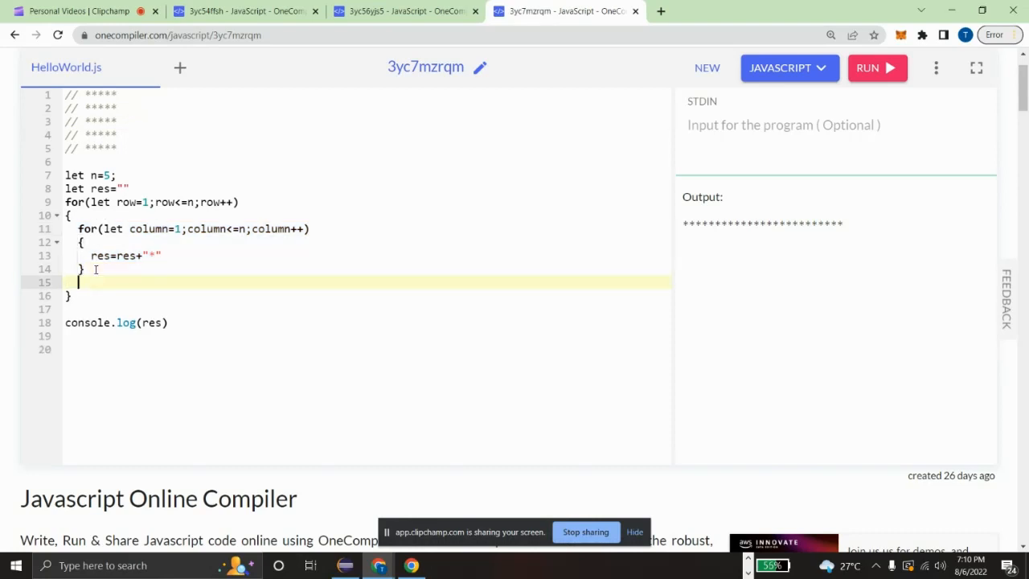
type("res")
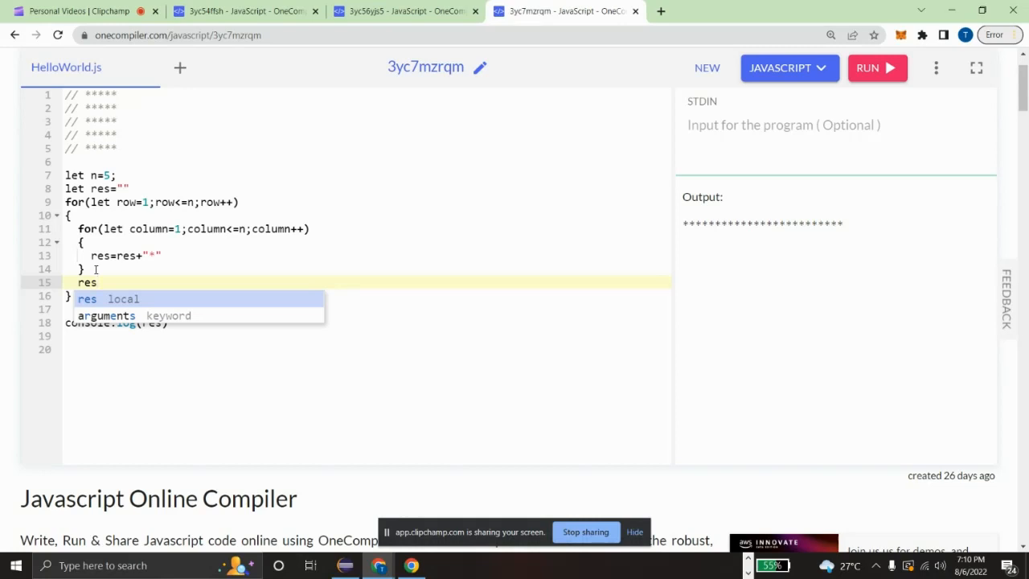
type("=res+\"\\")
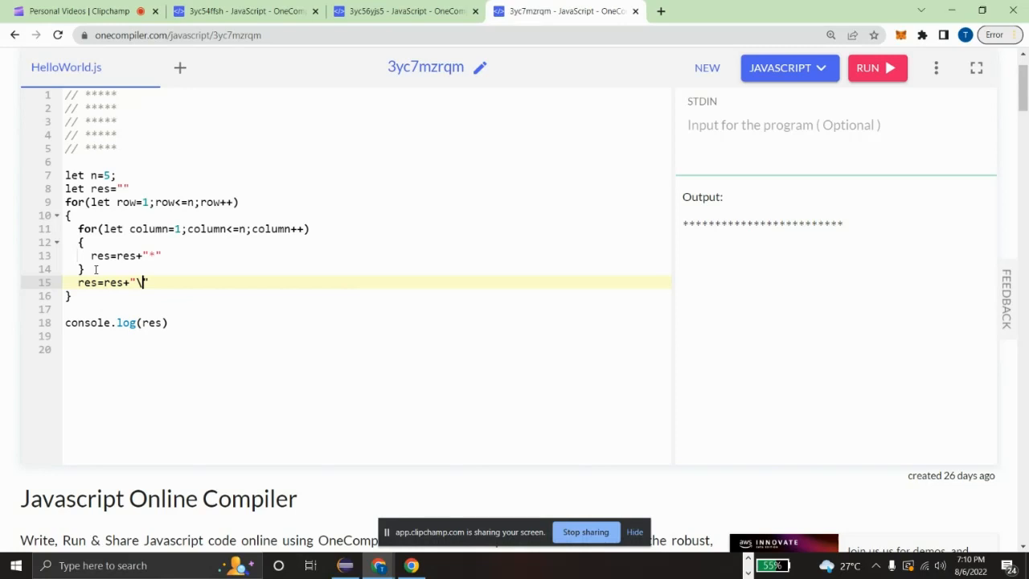
type("n")
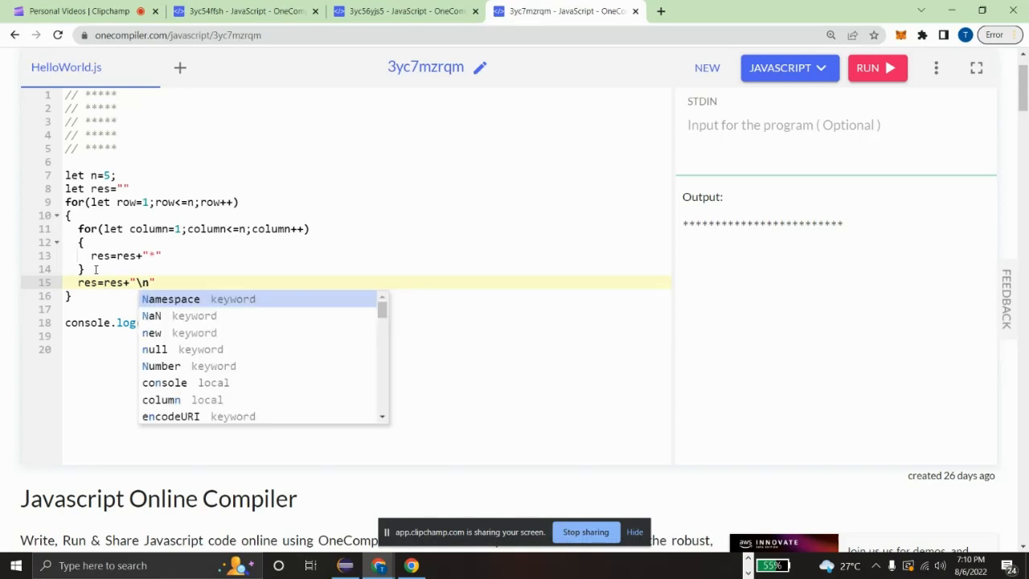
left_click(877, 68)
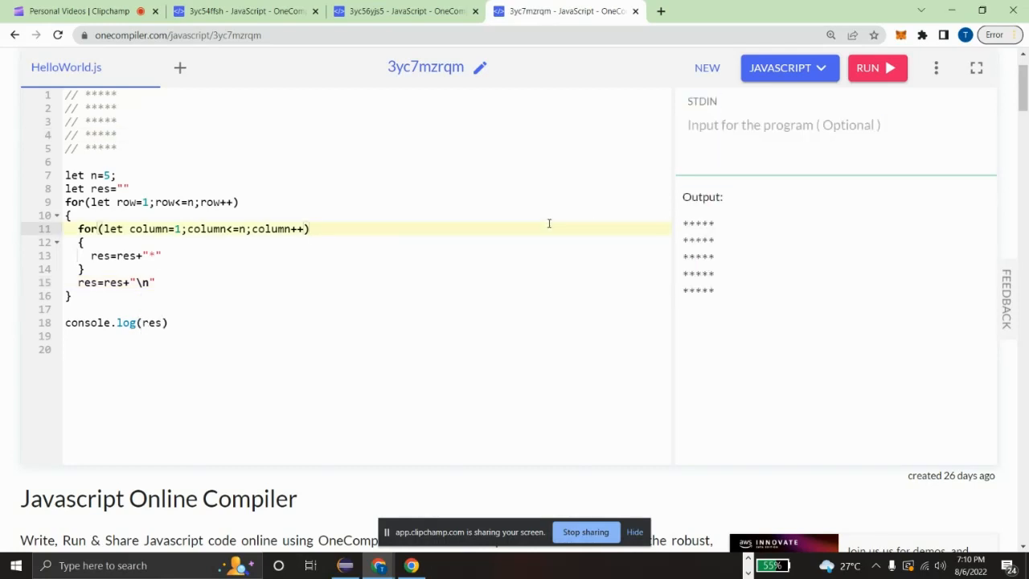
left_click(308, 228)
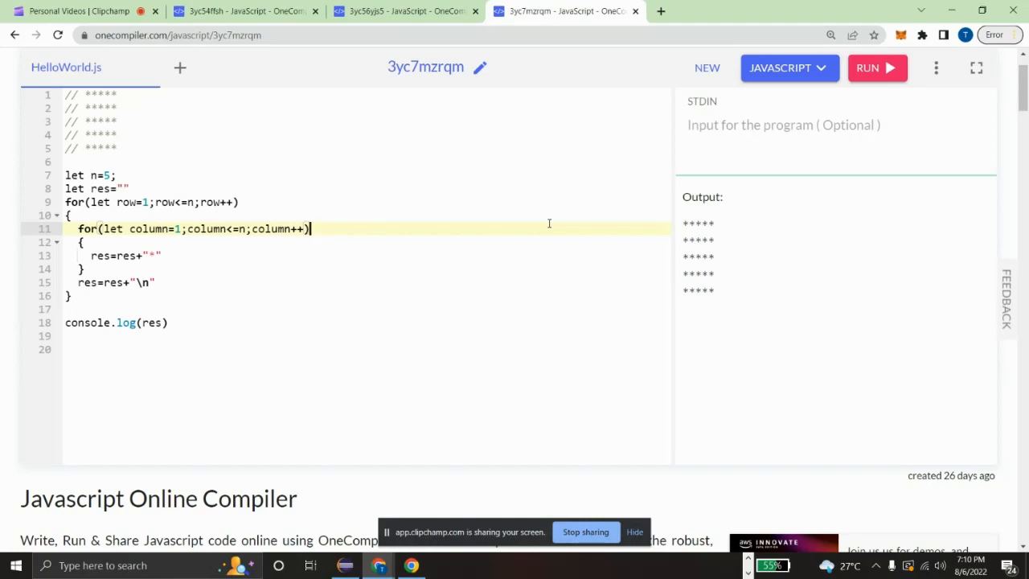